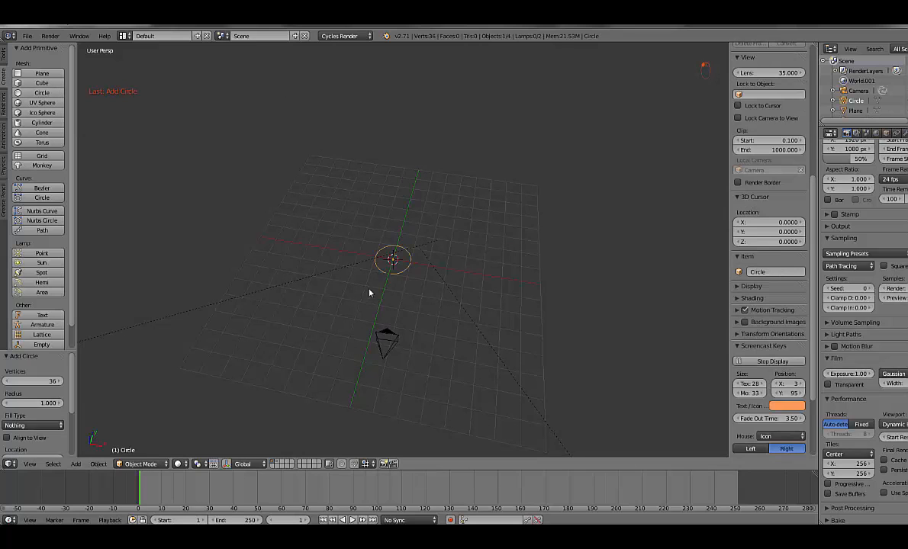
{"action": "mouse_move", "coordinate": [481, 319]}
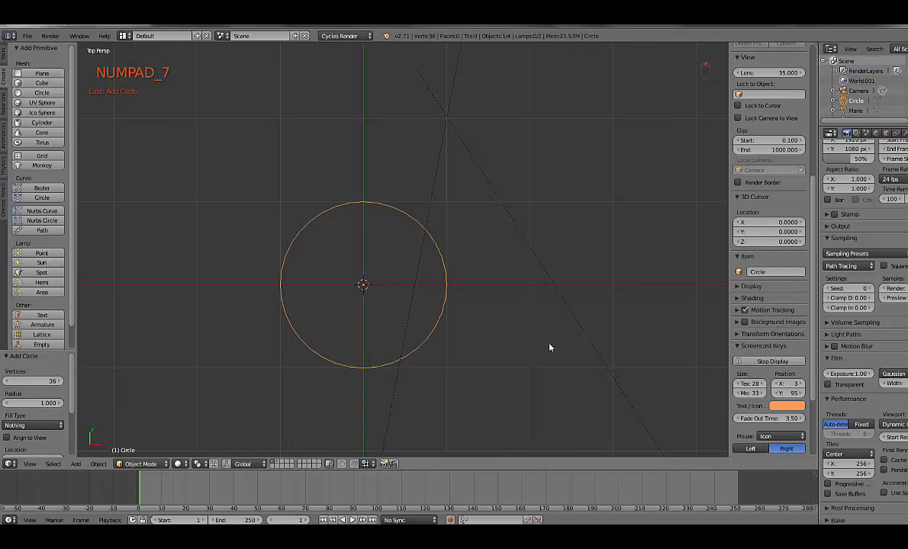
- From top view, delete the circle's vertices in Edit Mode and add a fresh 36-vertex circle inside the mesh
{"action": "key", "text": "NUMPAD_7"}
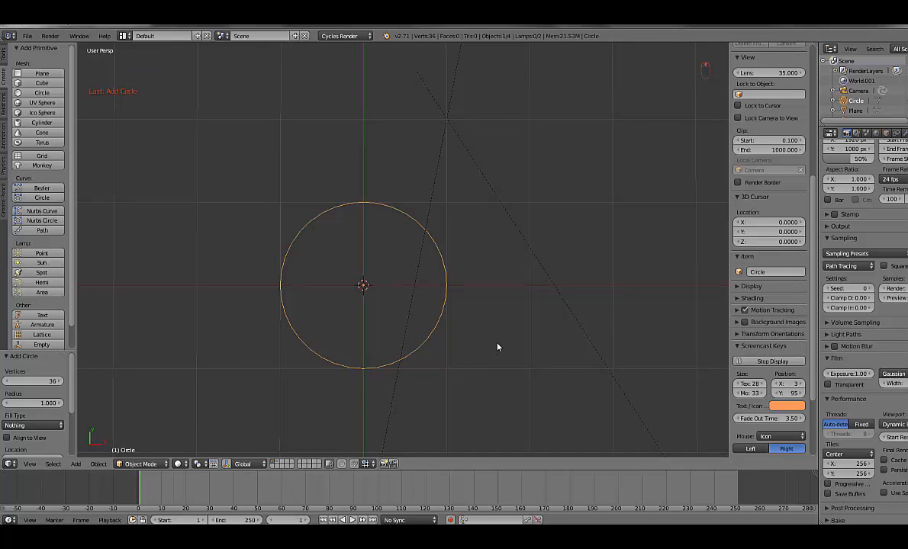
{"action": "key", "text": "Tab"}
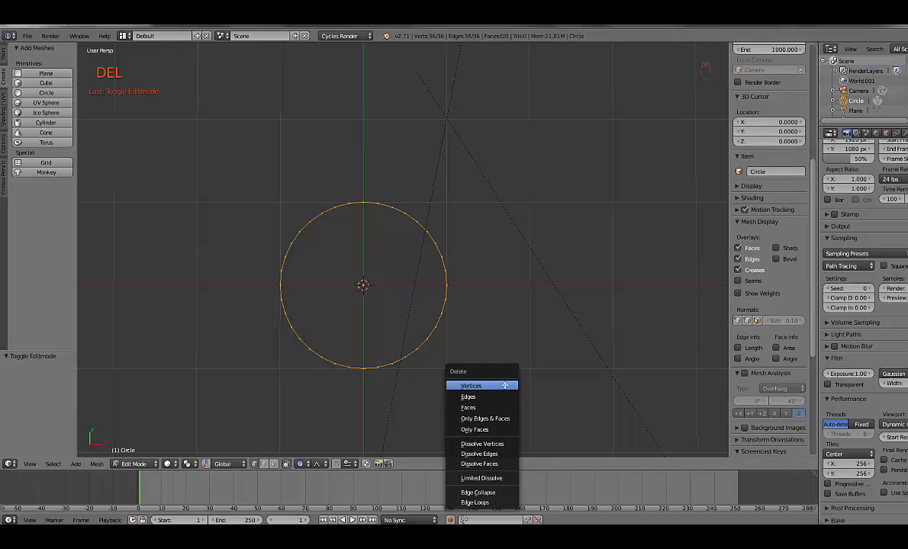
{"action": "left_click", "coordinate": [471, 385]}
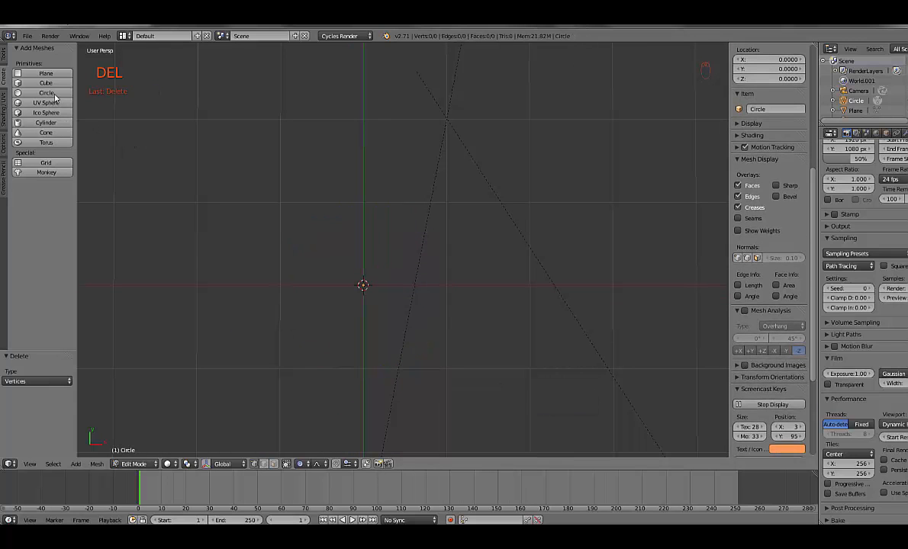
{"action": "left_click", "coordinate": [46, 92]}
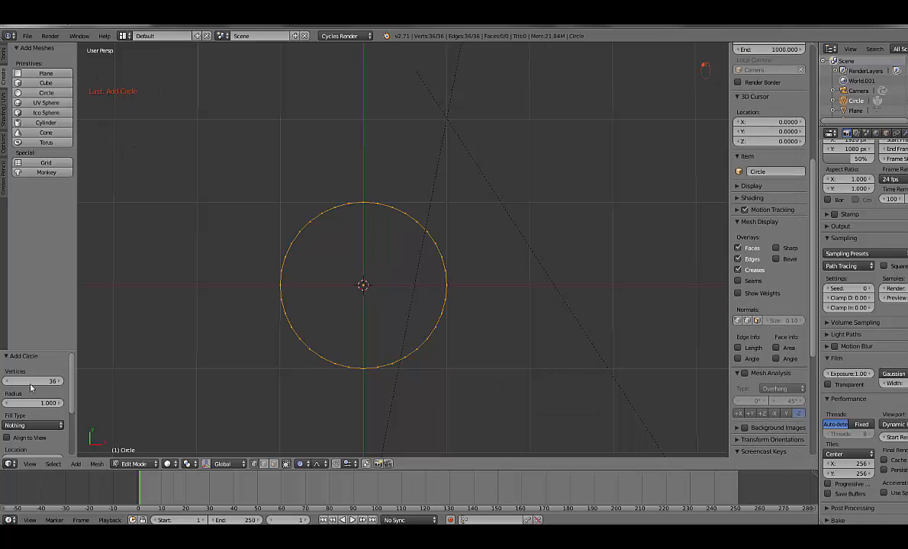
{"action": "mouse_move", "coordinate": [33, 380]}
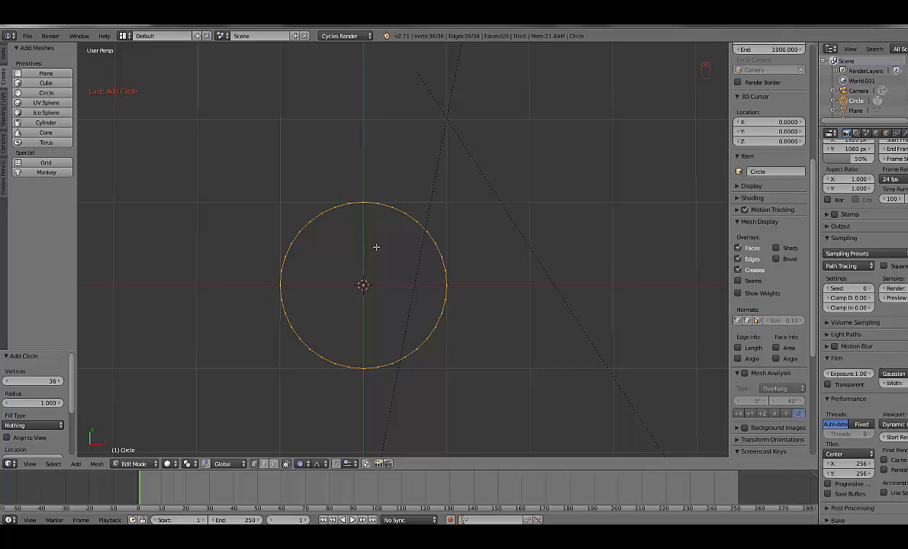
{"action": "mouse_move", "coordinate": [460, 277]}
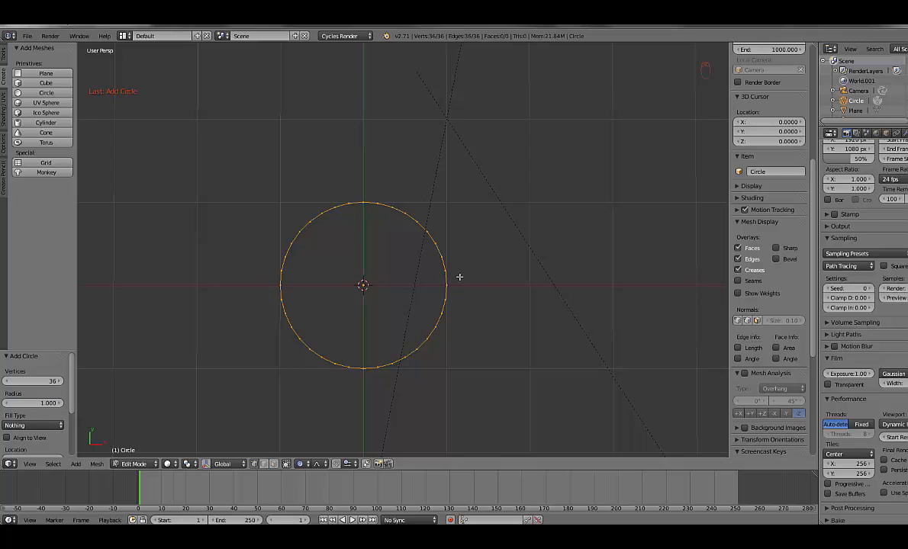
{"action": "mouse_move", "coordinate": [448, 286]}
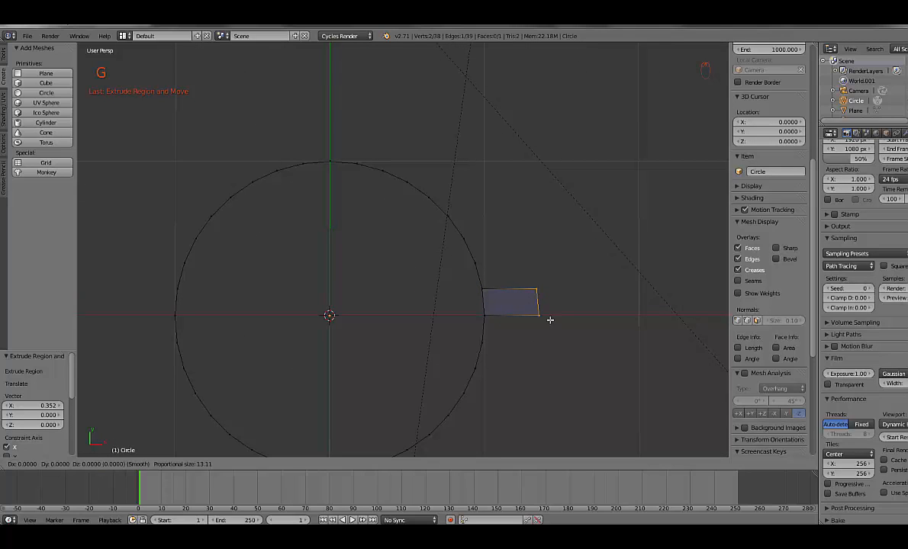
- Slide the extruded quad face along X, then use the move gizmo to nudge it slightly up on Y as a tooth
{"action": "left_click_drag", "start_coordinate": [550, 305], "coordinate": [538, 309]}
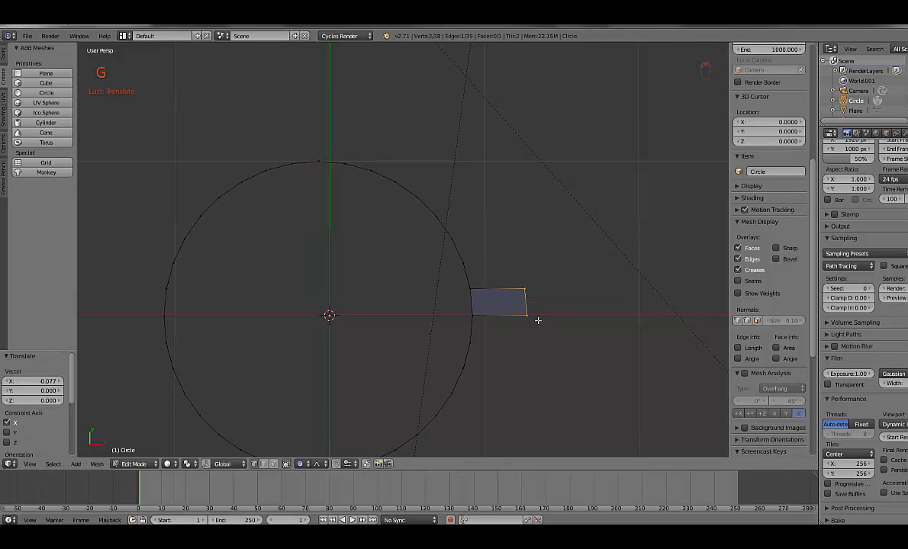
{"action": "key", "text": "ctrl+z"}
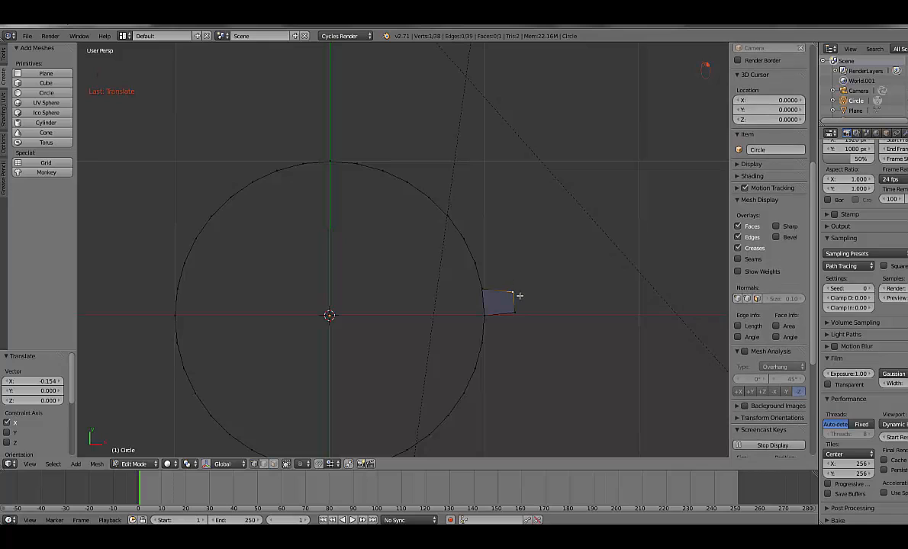
{"action": "left_click", "coordinate": [221, 463]}
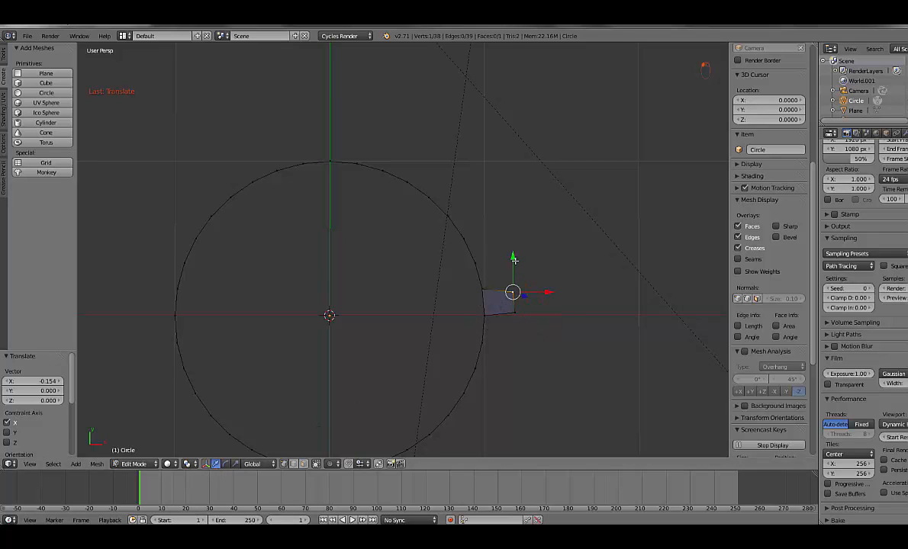
{"action": "left_click_drag", "start_coordinate": [513, 292], "coordinate": [514, 312]}
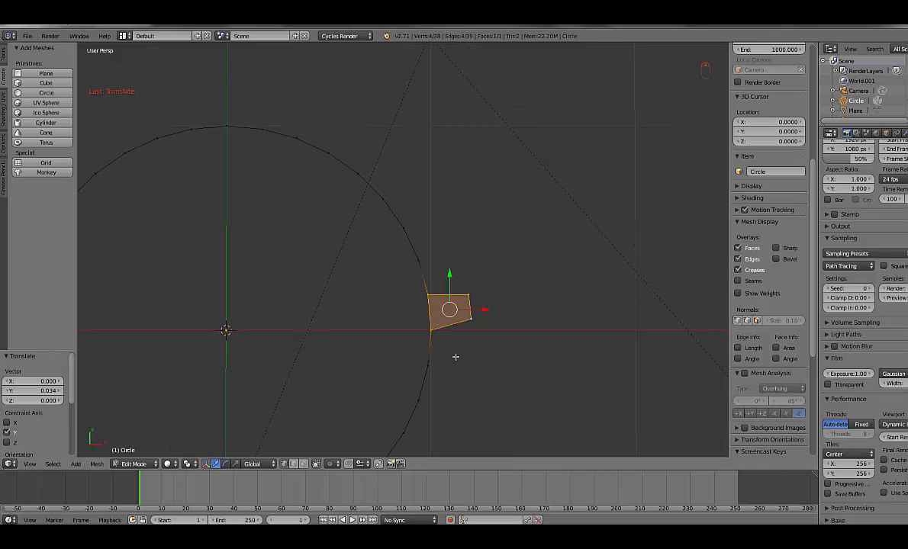
- Select the circle ring's vertices and delete them, leaving only the four-sided tooth face
{"action": "key", "text": "a"}
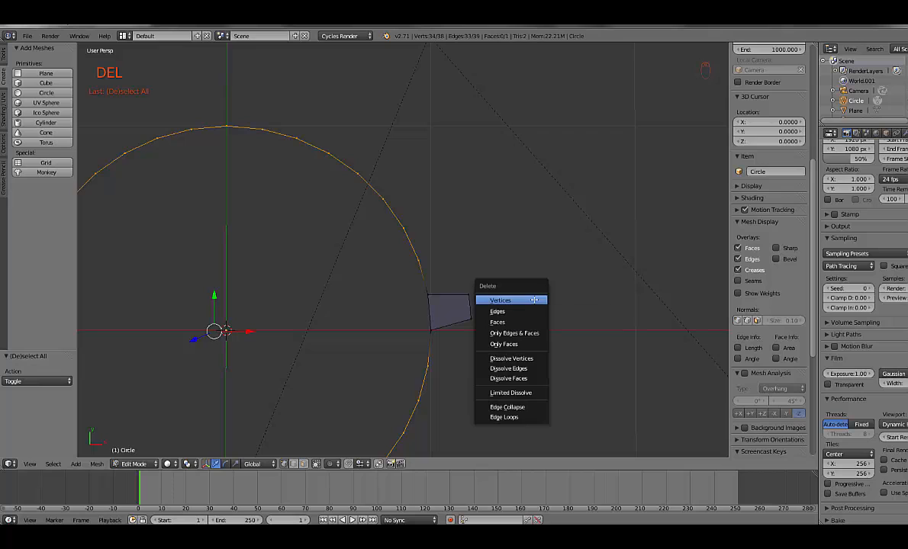
{"action": "left_click", "coordinate": [500, 299]}
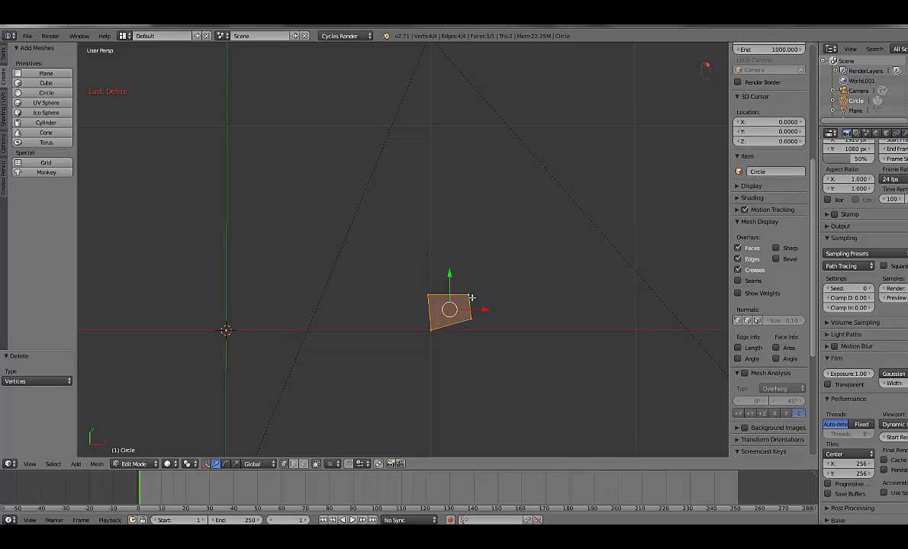
{"action": "mouse_move", "coordinate": [567, 309]}
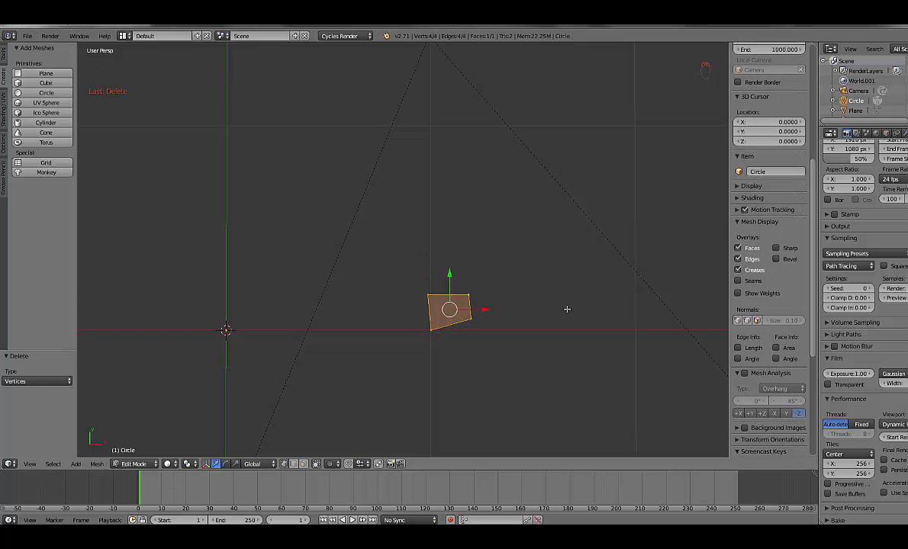
- Extrude the face up into a block and add three loop cuts (Ctrl+R) to segment it
{"action": "key", "text": "KP_1"}
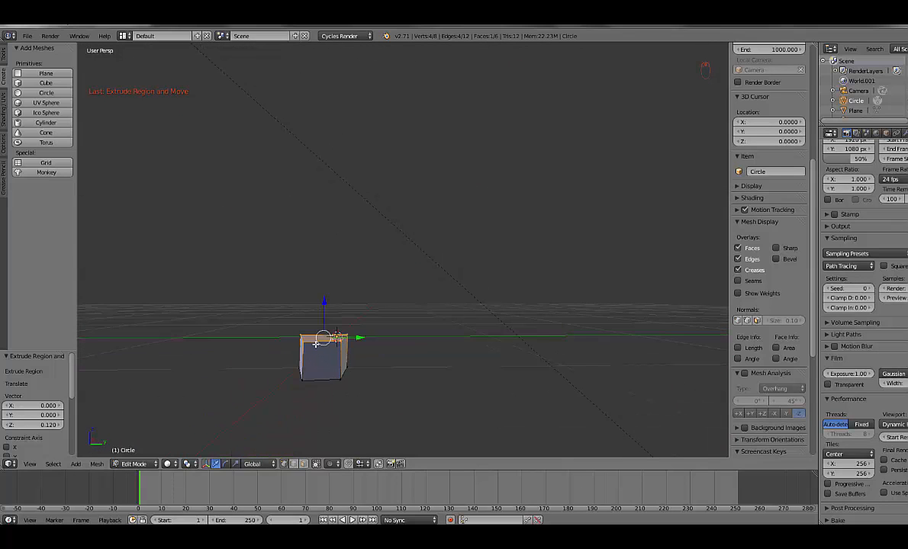
{"action": "key", "text": "ctrl+r"}
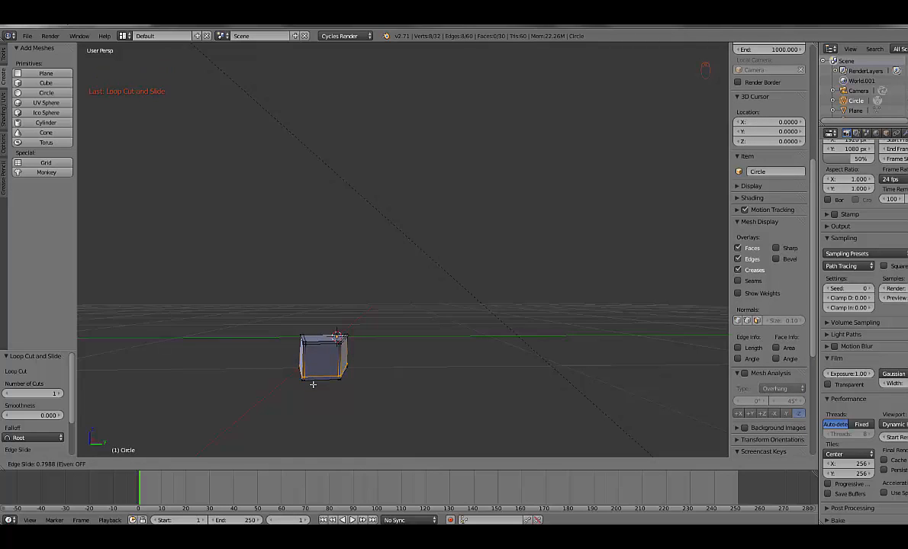
{"action": "key", "text": "ctrl+r"}
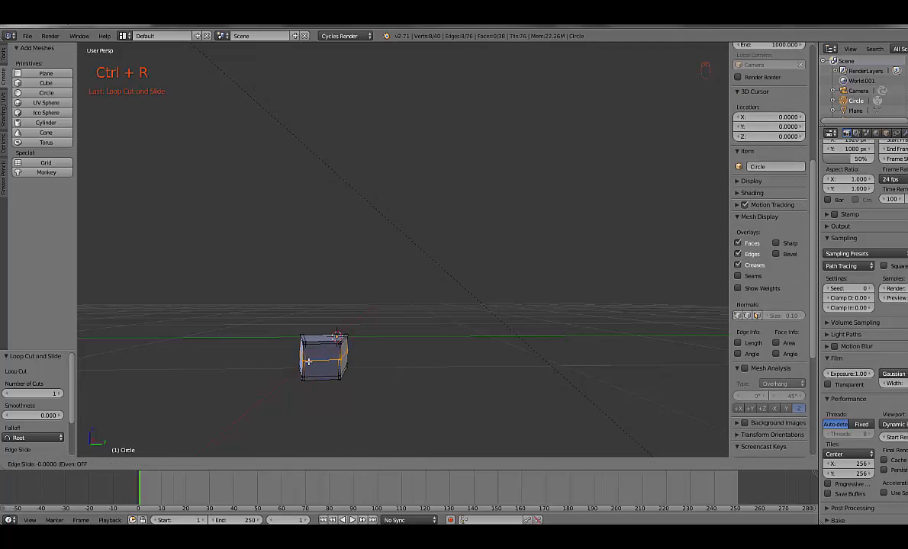
{"action": "key", "text": "ctrl+r"}
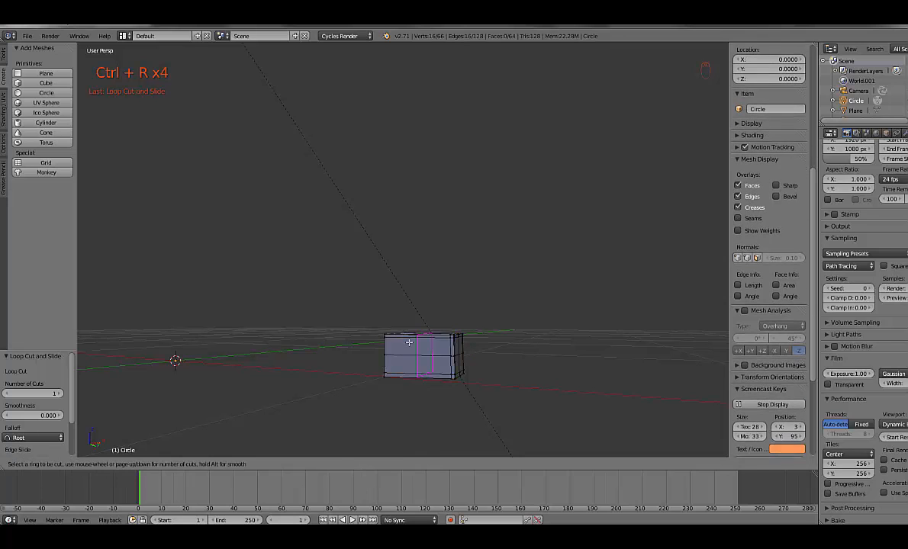
{"action": "key", "text": "Tab"}
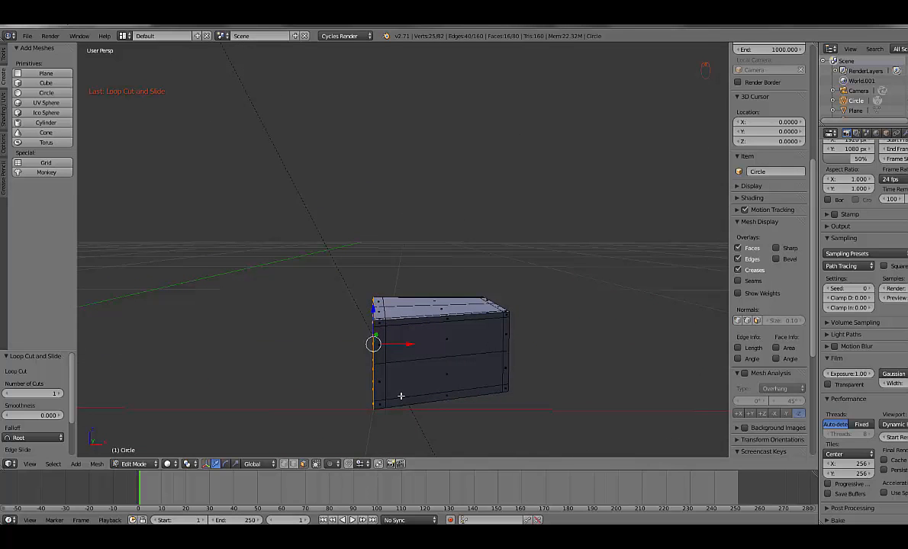
- Extrude the block's end loop outward and scale the new section up into a flange
{"action": "key", "text": "e"}
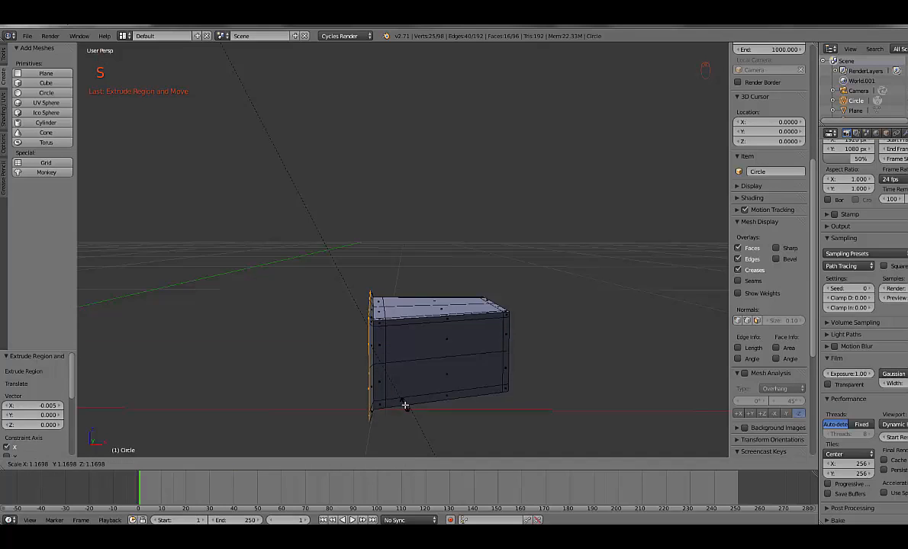
{"action": "key", "text": "s"}
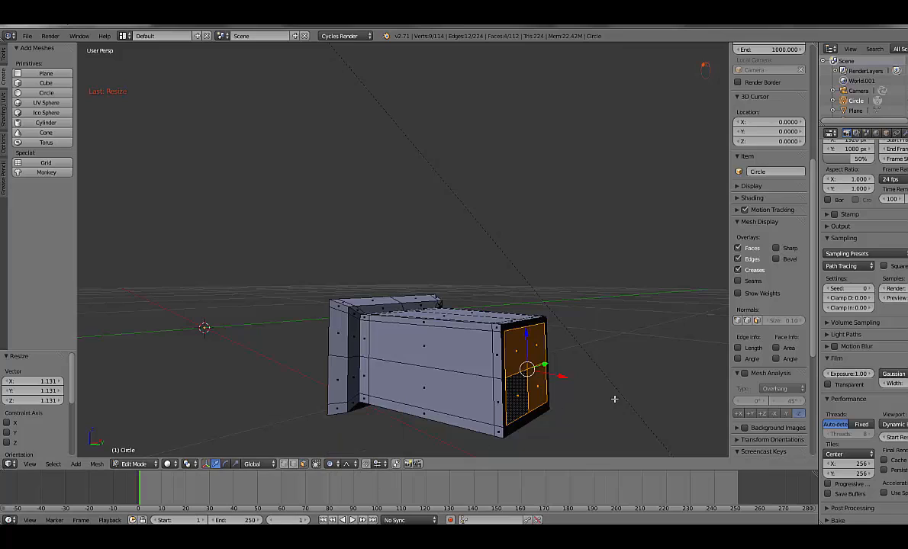
{"action": "mouse_move", "coordinate": [558, 388]}
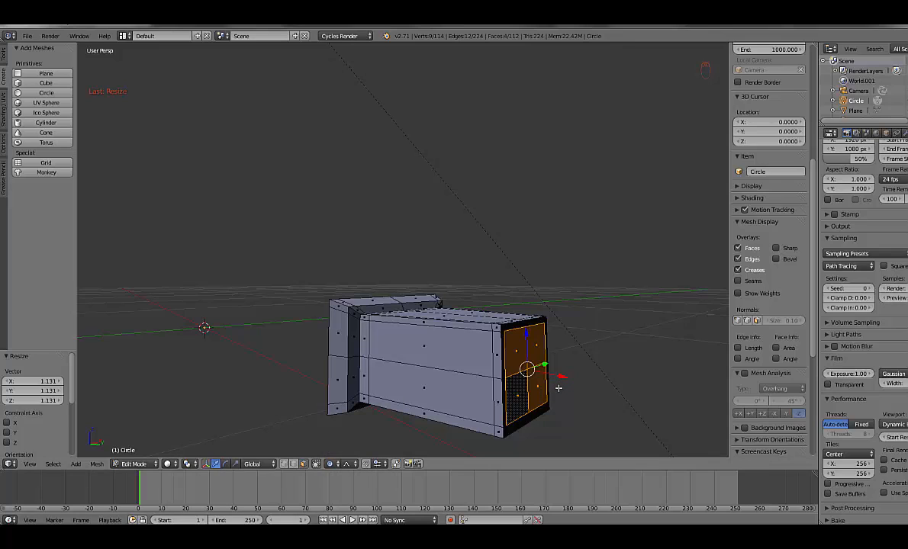
- Pull the end faces out with Sphere proportional falloff to taper the tooth, then return to Object Mode
{"action": "key", "text": "g"}
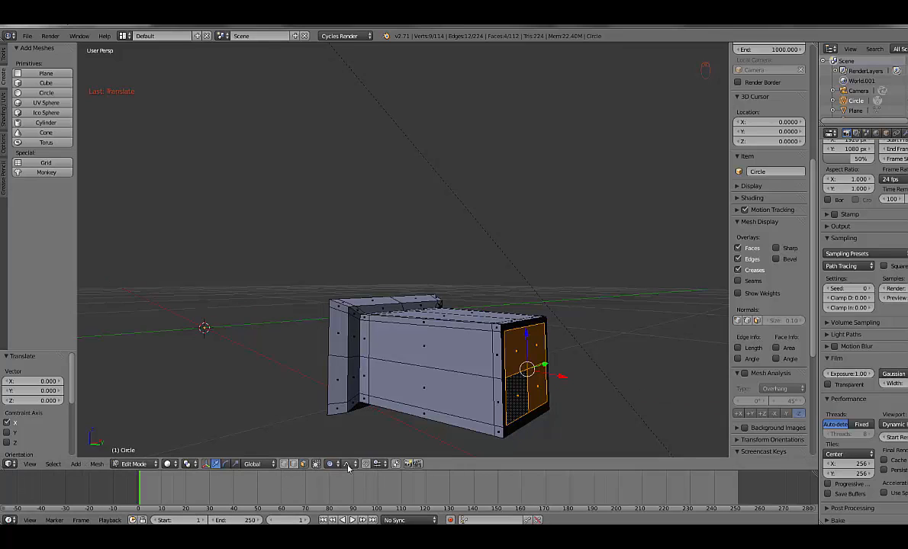
{"action": "left_click", "coordinate": [349, 464]}
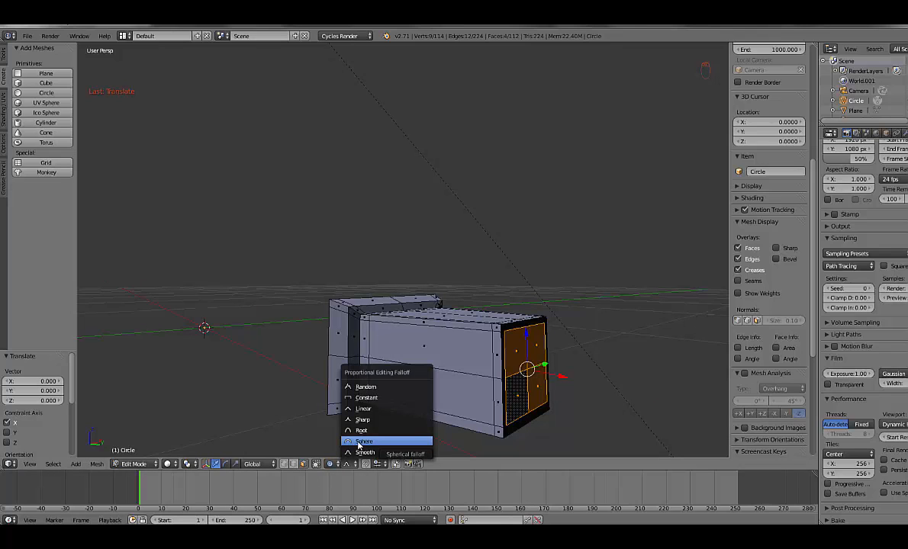
{"action": "left_click", "coordinate": [363, 441]}
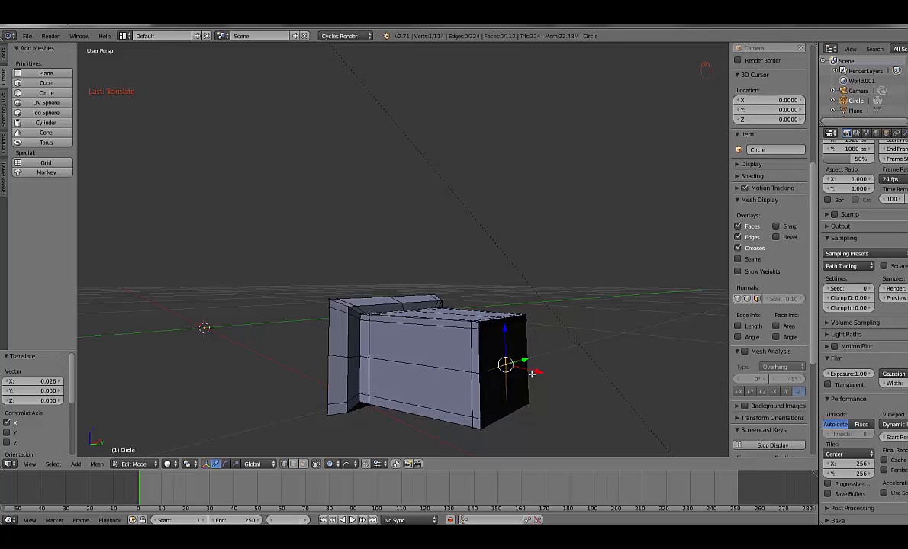
{"action": "key", "text": "g"}
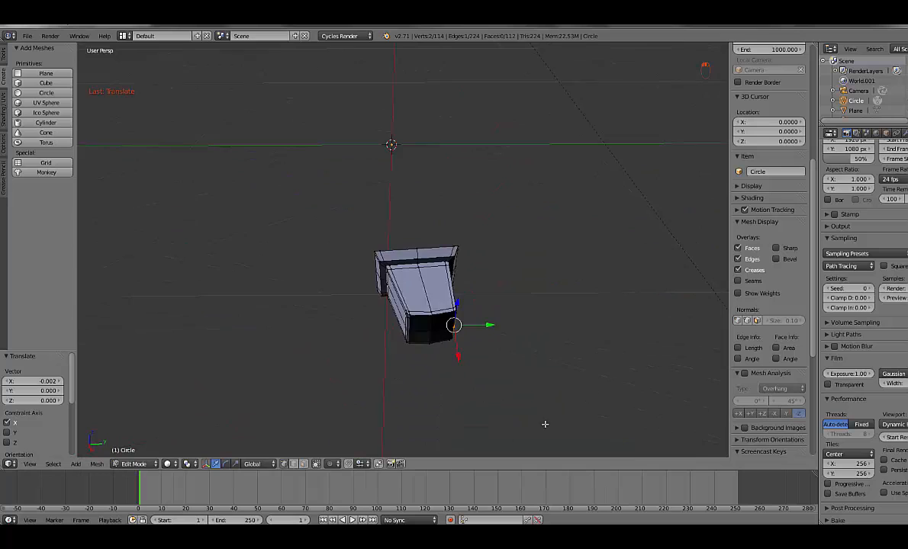
{"action": "key", "text": "Tab"}
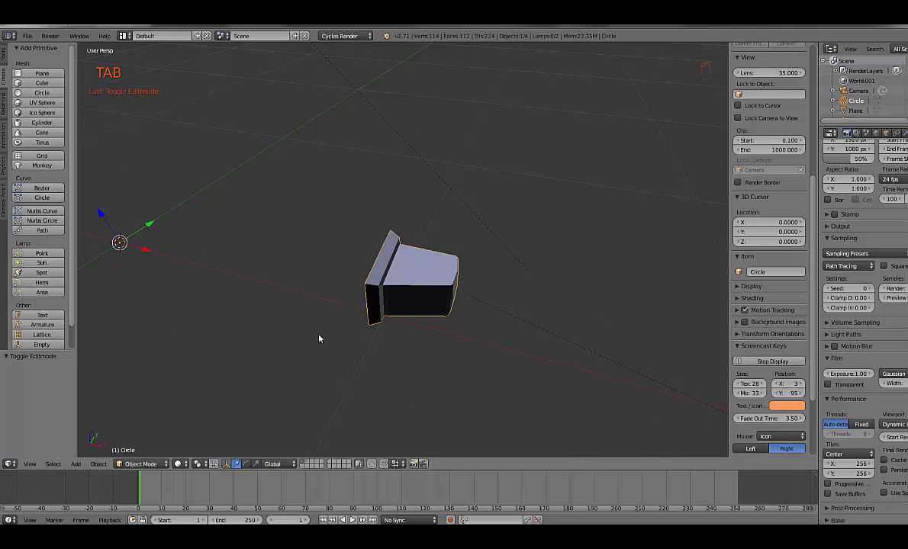
- Switch to top view and show the Tools shelf with the tooth mesh ready to edit
{"action": "key", "text": "KP_7"}
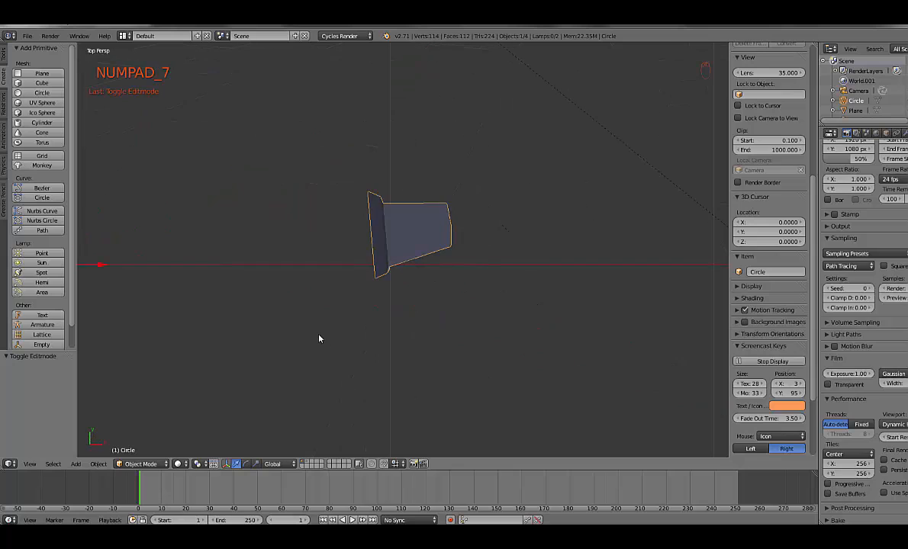
{"action": "mouse_move", "coordinate": [201, 98]}
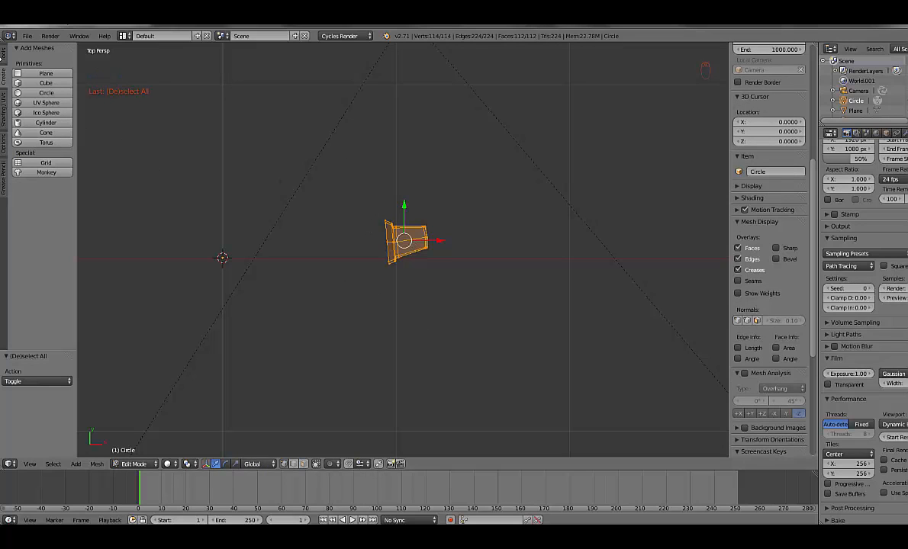
{"action": "left_click", "coordinate": [4, 68]}
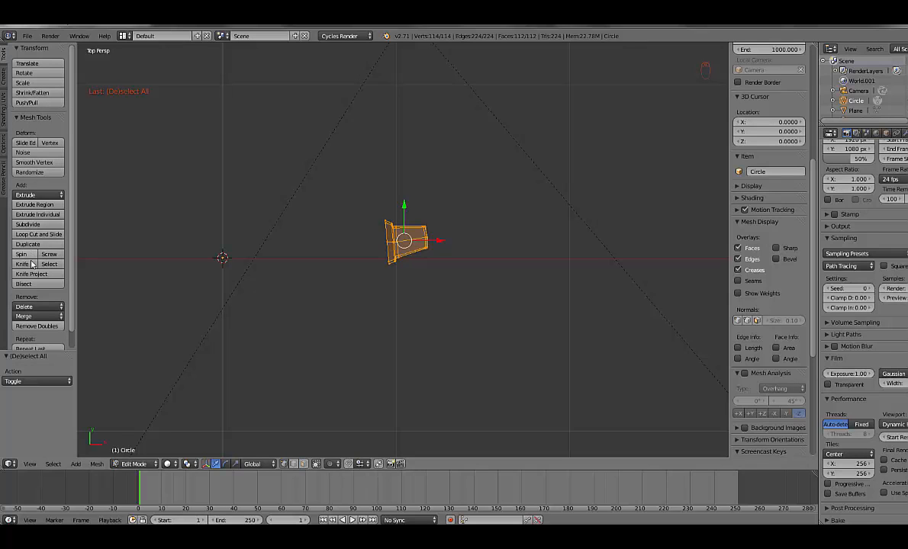
- Spin the tooth 360° around the centre into an 18-tooth ring and return to Object Mode
{"action": "left_click", "coordinate": [22, 254]}
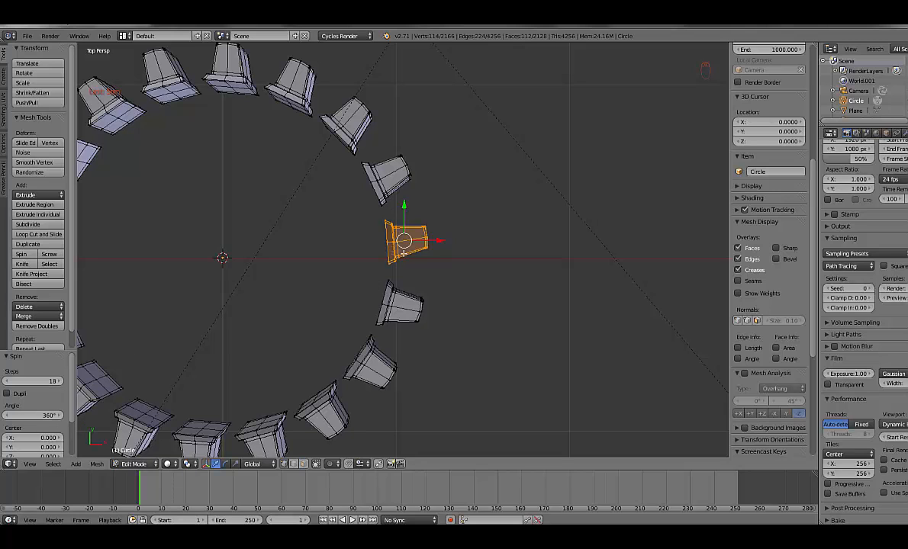
{"action": "mouse_move", "coordinate": [300, 319]}
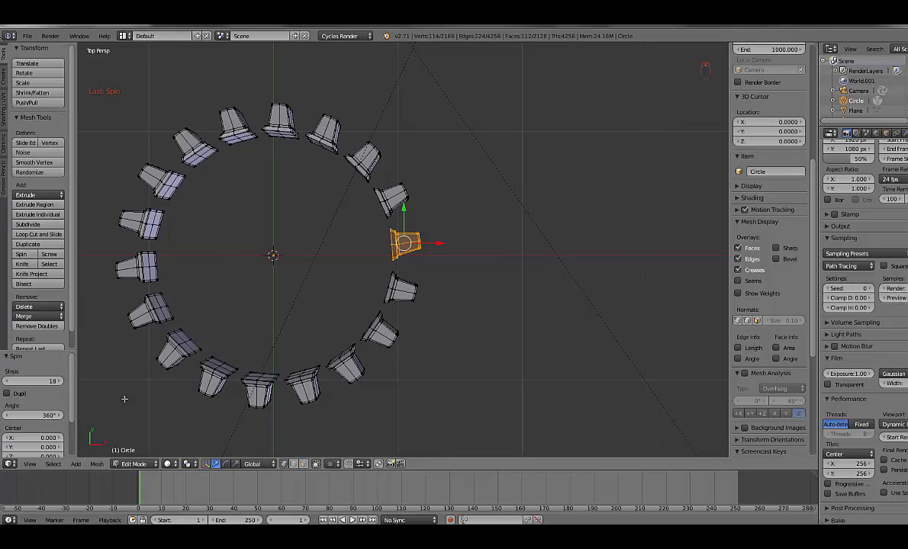
{"action": "mouse_move", "coordinate": [50, 380]}
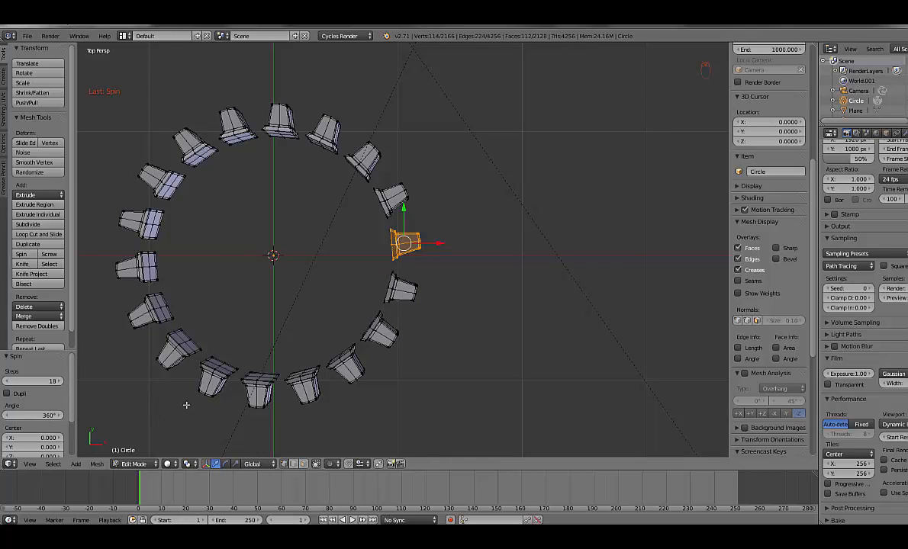
{"action": "key", "text": "Tab"}
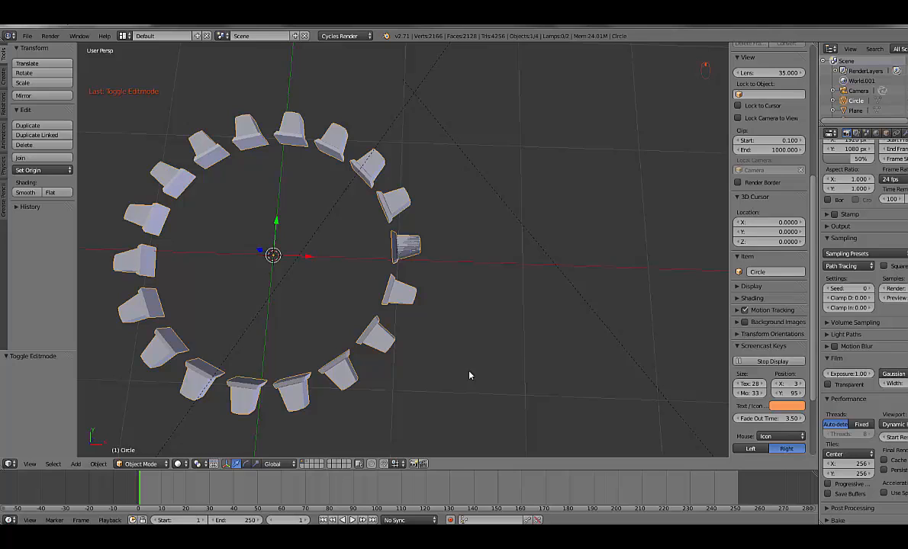
- Select all ring geometry and Remove Doubles (114 vertices), check it in Object Mode, then show the Shading/UVs tools
{"action": "key", "text": "Tab"}
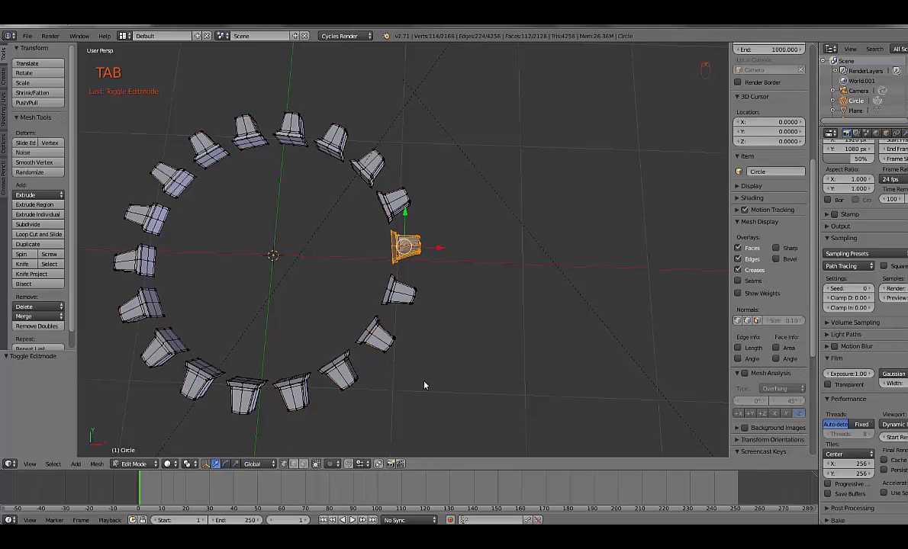
{"action": "key", "text": "a"}
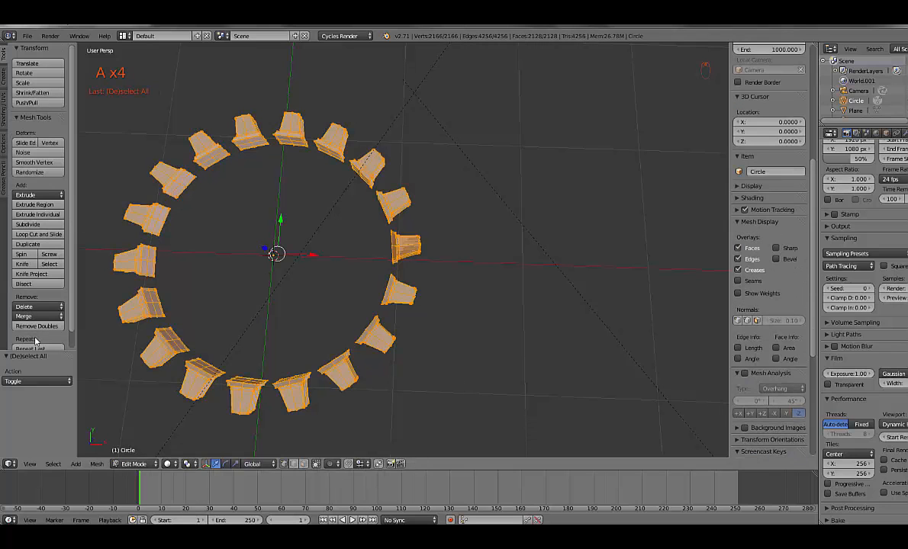
{"action": "left_click", "coordinate": [35, 325]}
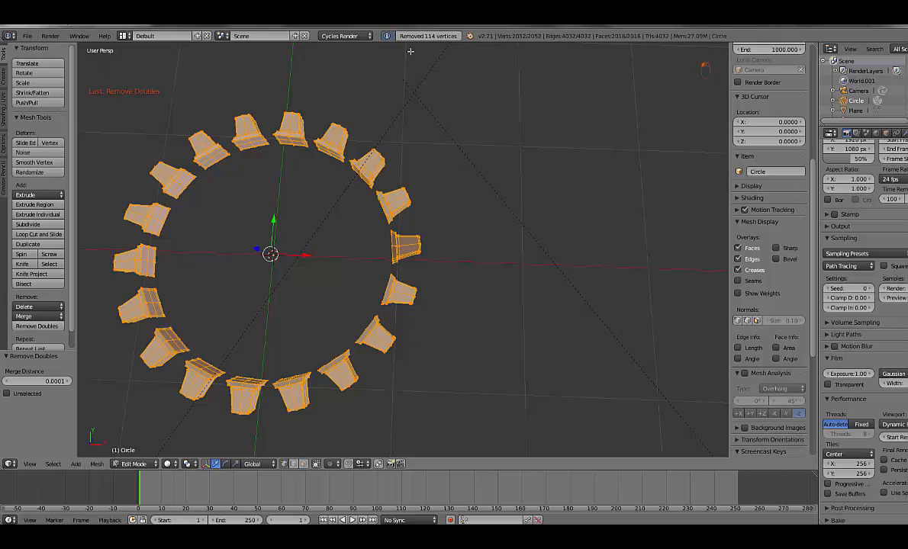
{"action": "mouse_move", "coordinate": [485, 300]}
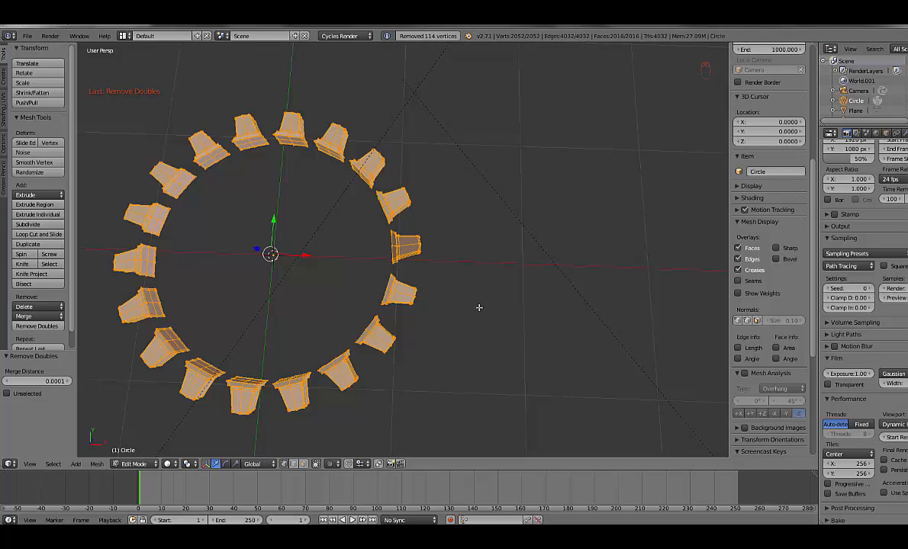
{"action": "key", "text": "Tab"}
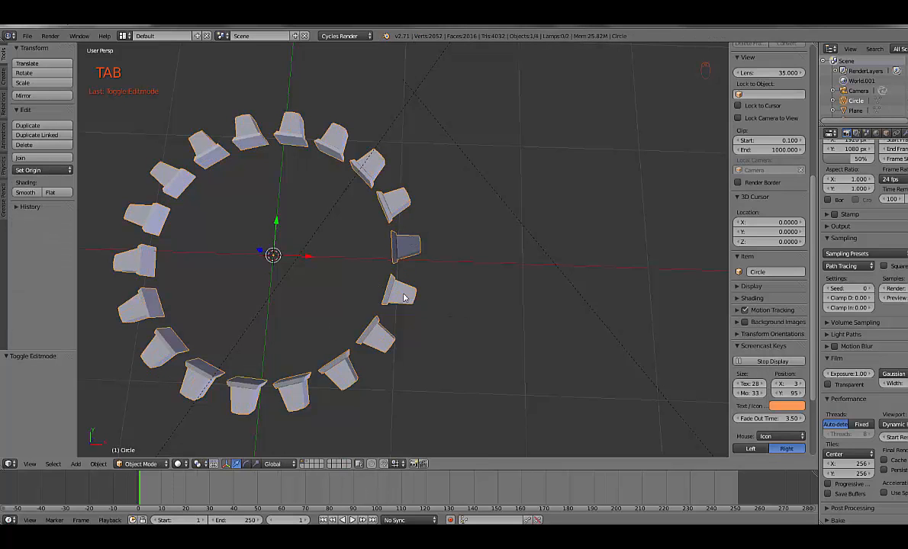
{"action": "key", "text": "Tab"}
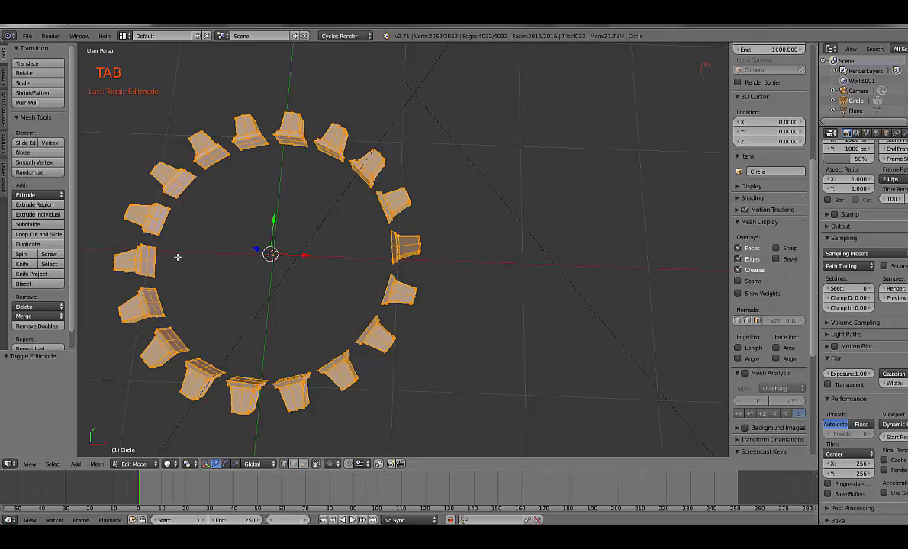
{"action": "mouse_move", "coordinate": [15, 105]}
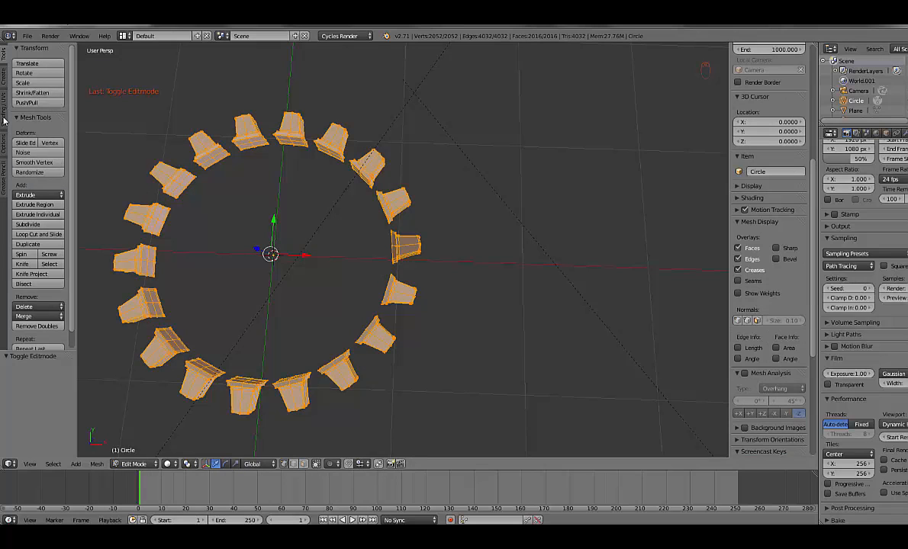
{"action": "left_click", "coordinate": [4, 100]}
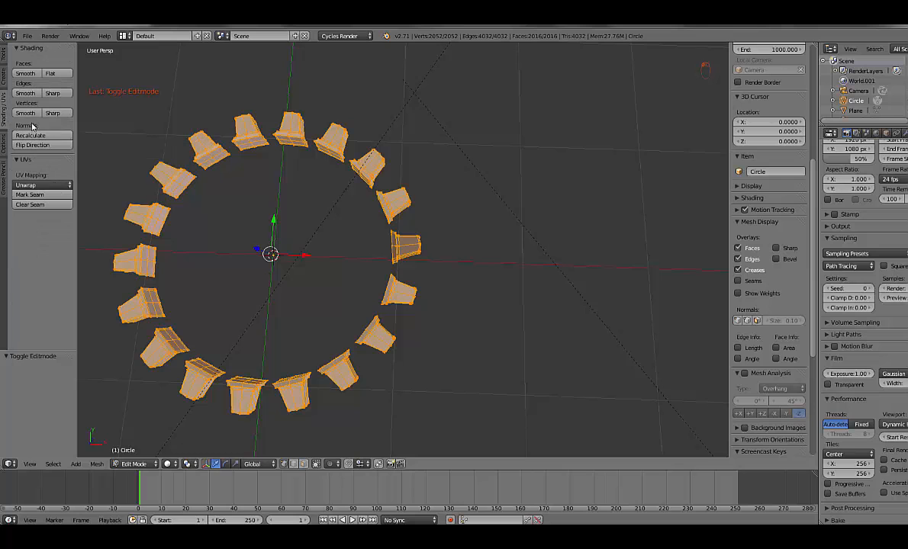
- Exit Edit Mode and view the merged gear ring from directly above
{"action": "key", "text": "Tab"}
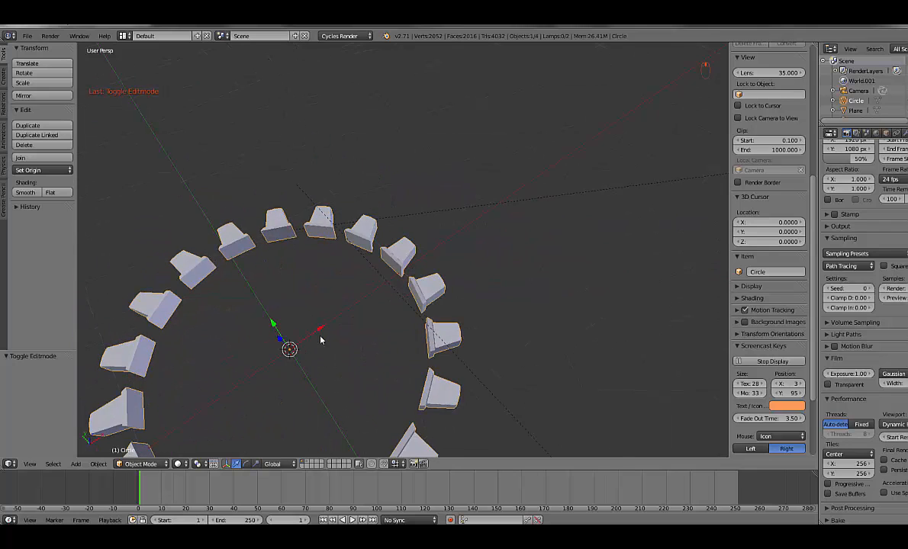
{"action": "key", "text": "KP_7"}
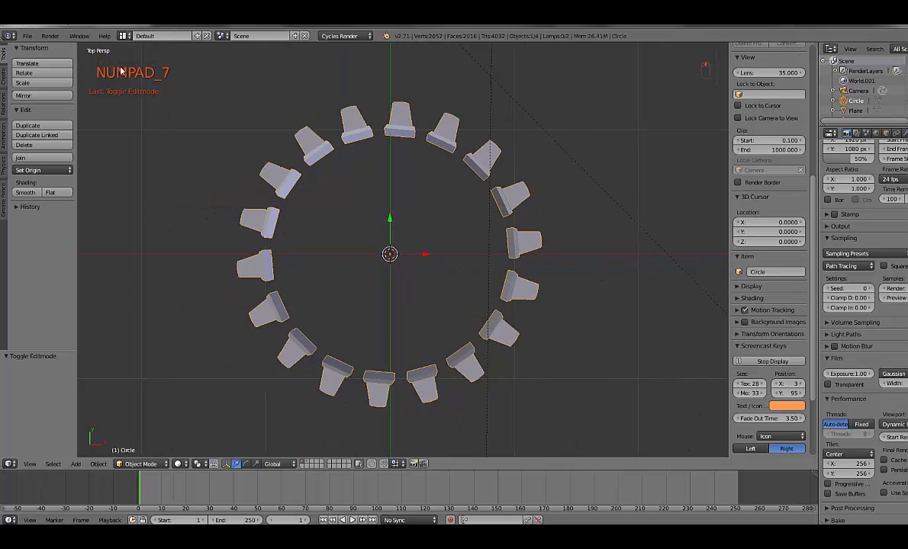
- Add a new 36-vertex circle to the gear mesh and scale it to sit just inside the teeth
{"action": "key", "text": "Tab"}
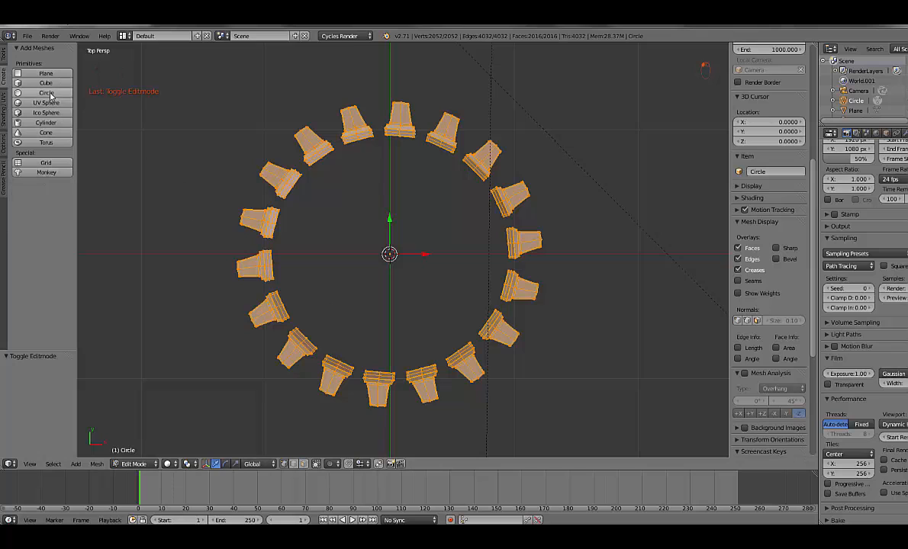
{"action": "left_click", "coordinate": [46, 93]}
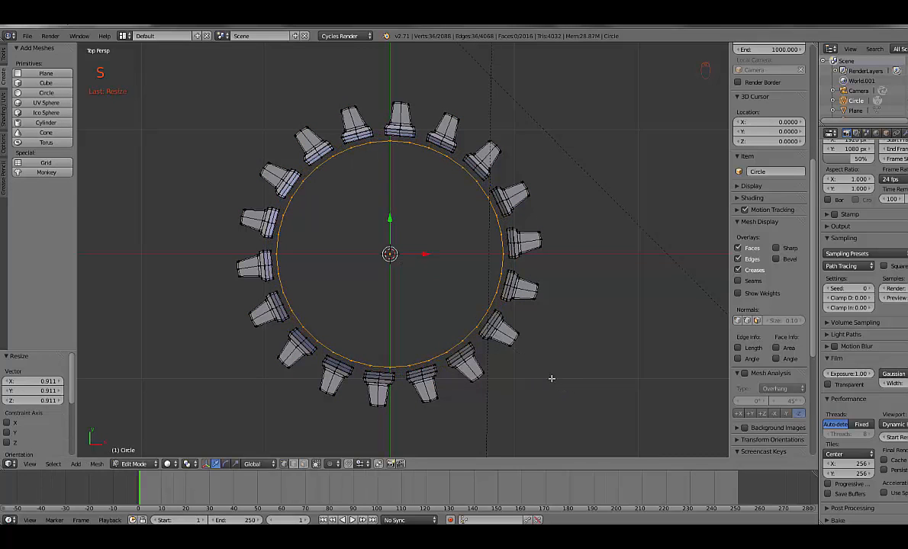
{"action": "mouse_move", "coordinate": [497, 284]}
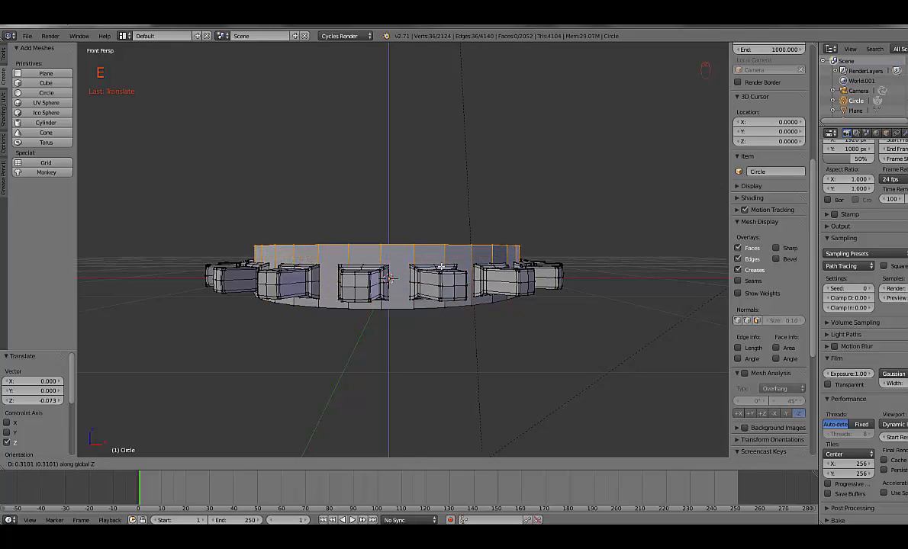
- Extrude the inner circle into a band, then ring it inward and shrink the edge to start the hub
{"action": "key", "text": "e"}
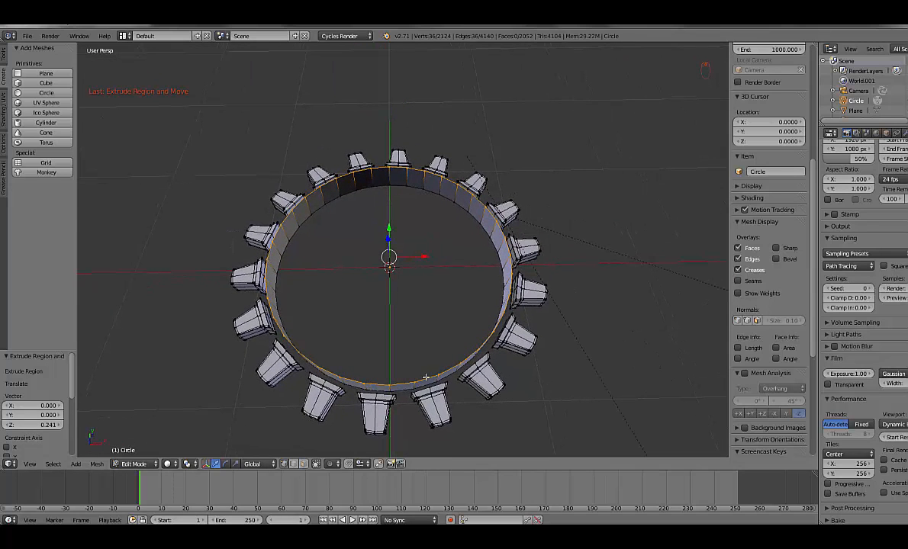
{"action": "mouse_move", "coordinate": [509, 360]}
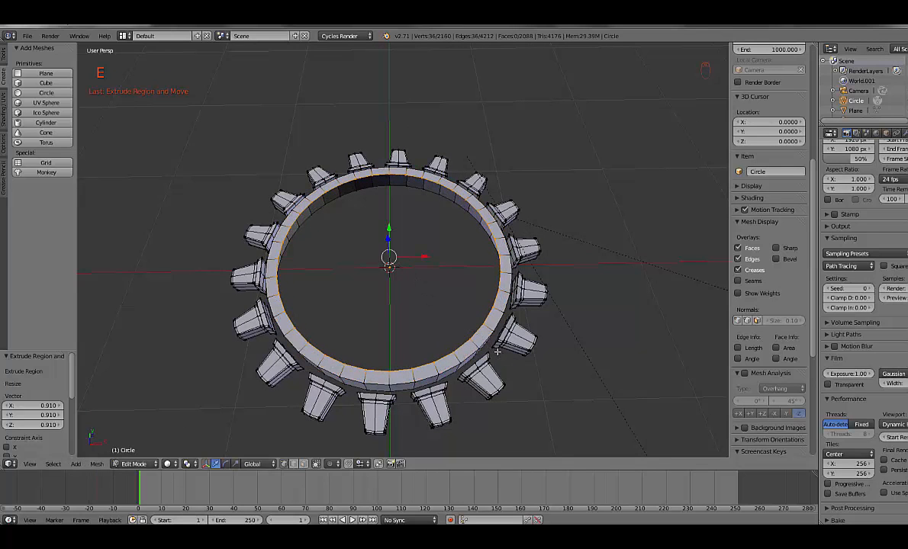
{"action": "key", "text": "e"}
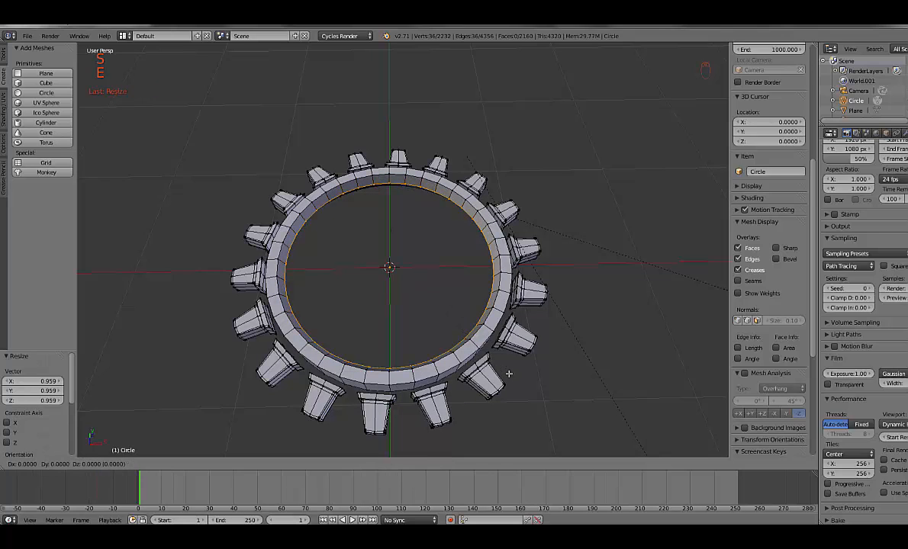
{"action": "key", "text": "e"}
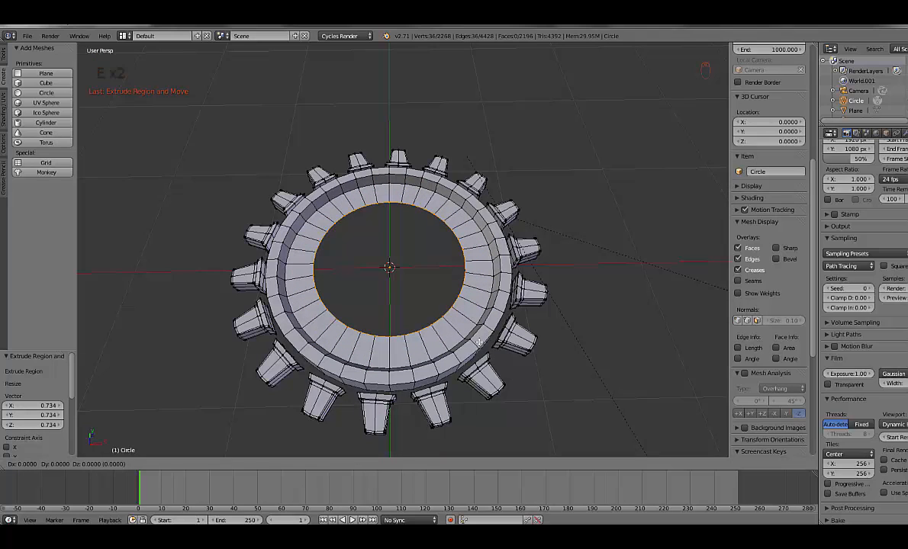
{"action": "key", "text": "s"}
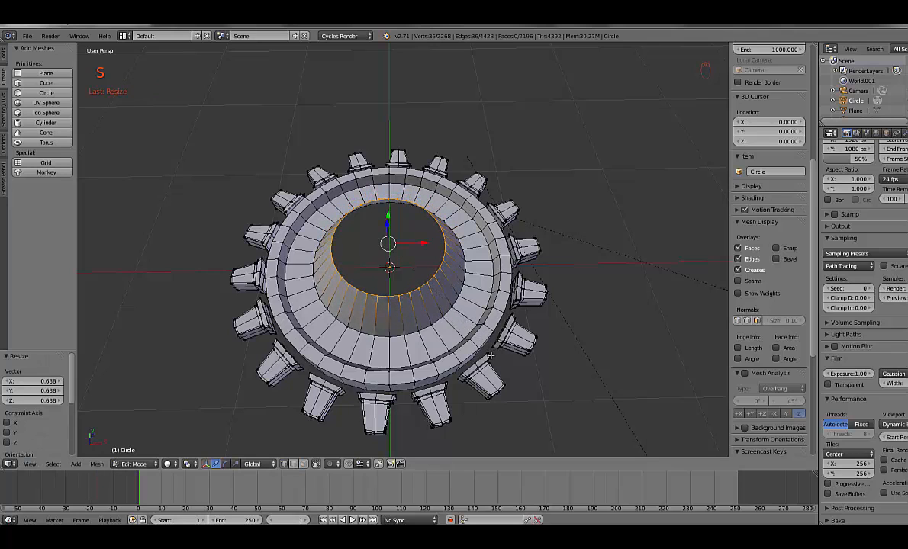
{"action": "key", "text": "e"}
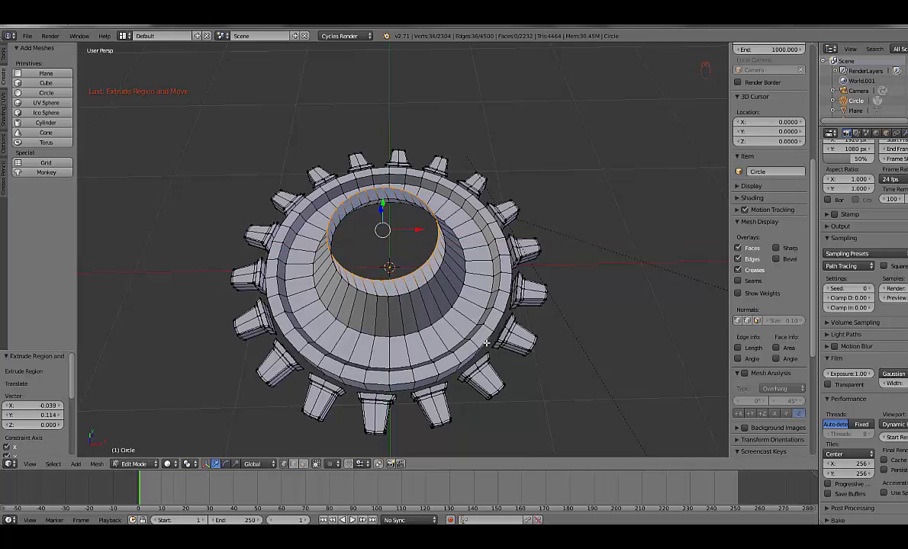
- Undo the stray ring move, then extrude the hub's top ring straight up into a raised tapered hub
{"action": "key", "text": "ctrl+z"}
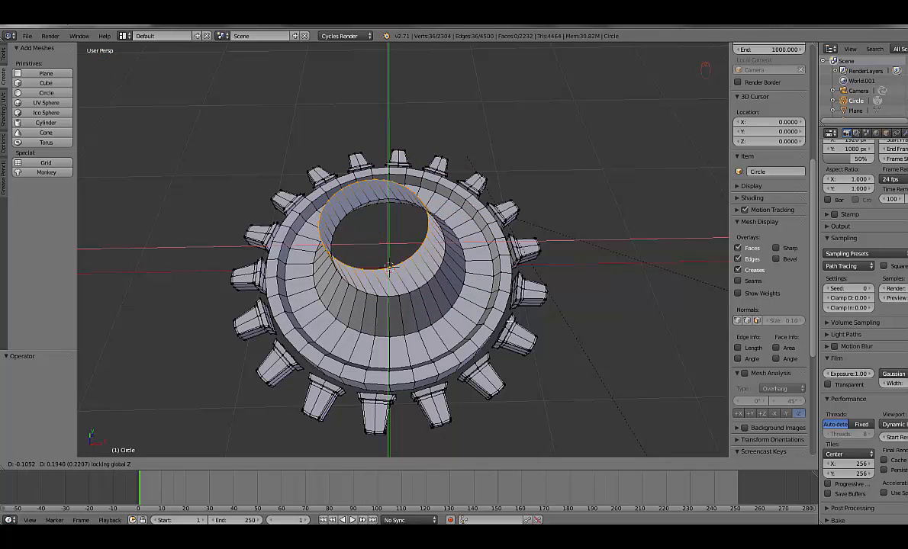
{"action": "key", "text": "ctrl+z"}
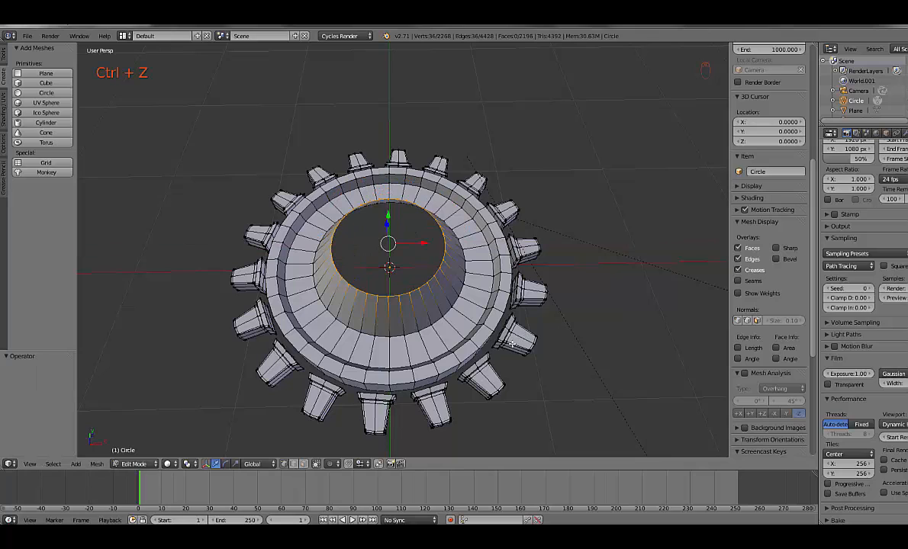
{"action": "key", "text": "s"}
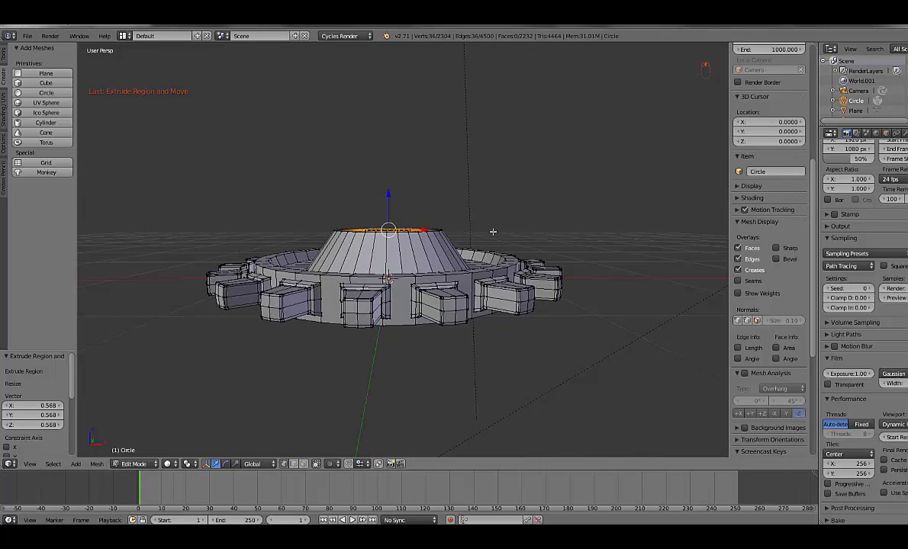
{"action": "key", "text": "e"}
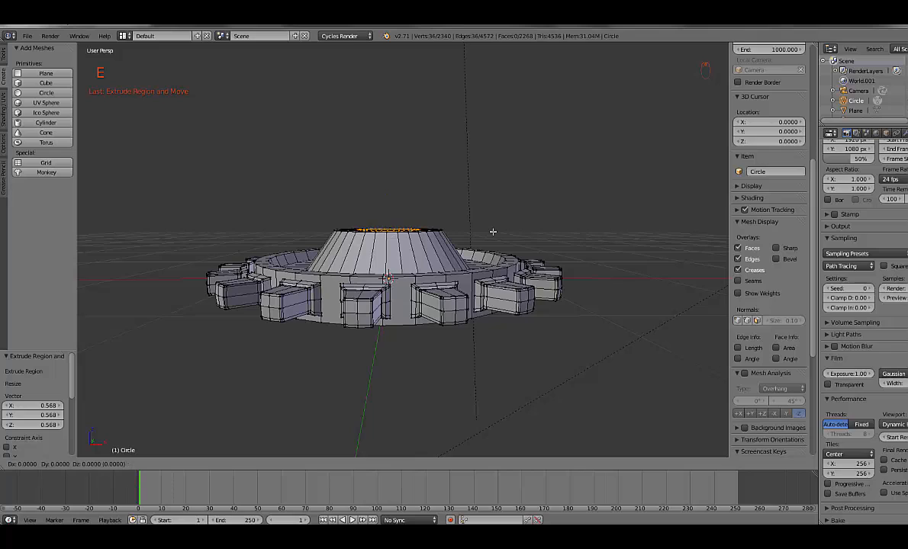
{"action": "key", "text": "z"}
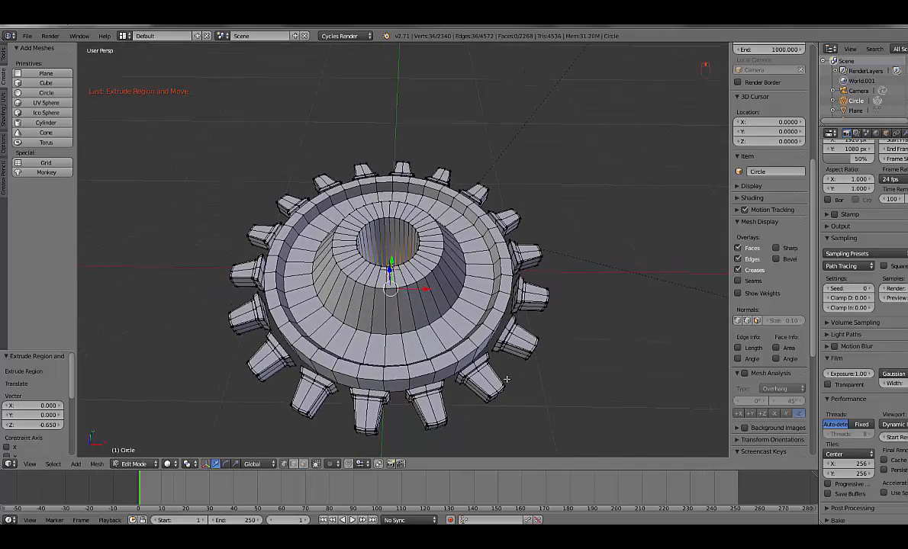
{"action": "left_click_drag", "start_coordinate": [506, 379], "coordinate": [396, 416]}
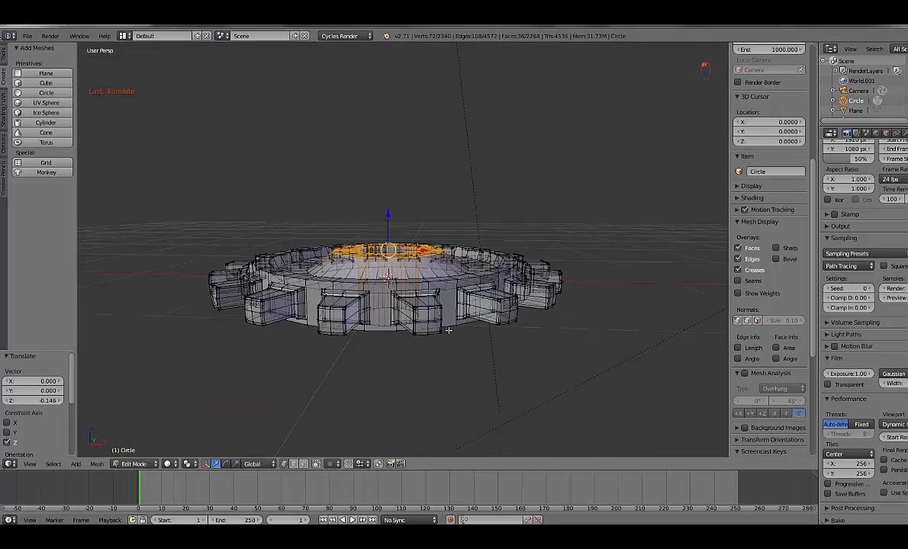
{"action": "key", "text": "Tab"}
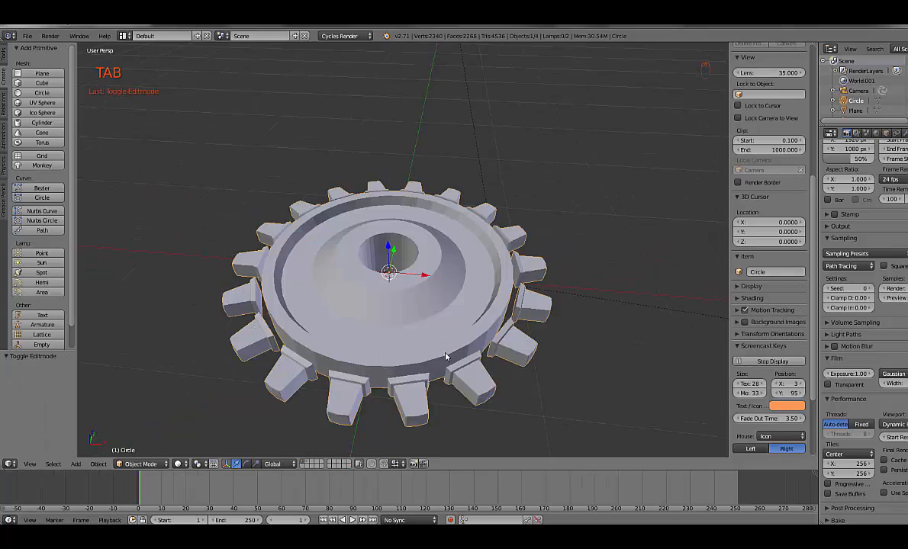
- Add a Subdivision Surface modifier to the gear from the Modifiers list
{"action": "left_click_drag", "start_coordinate": [447, 355], "coordinate": [484, 359]}
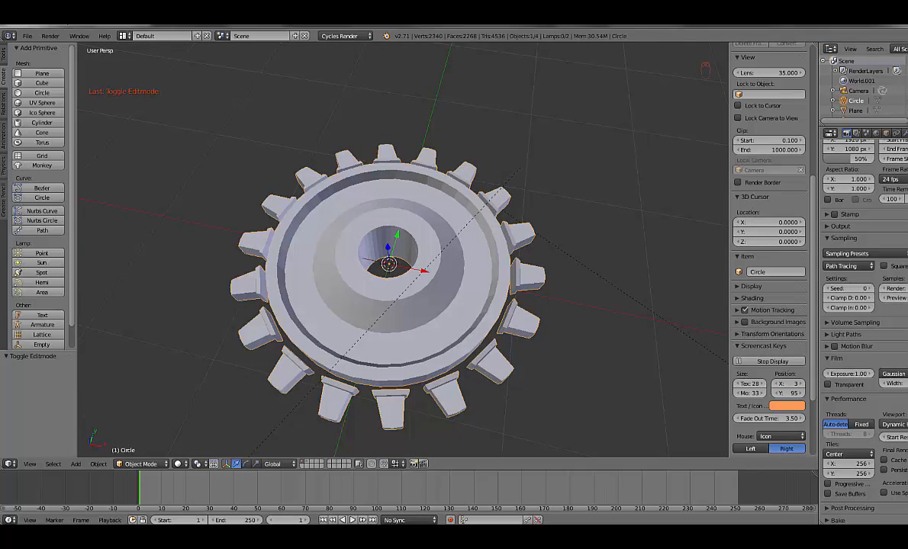
{"action": "left_click", "coordinate": [840, 166]}
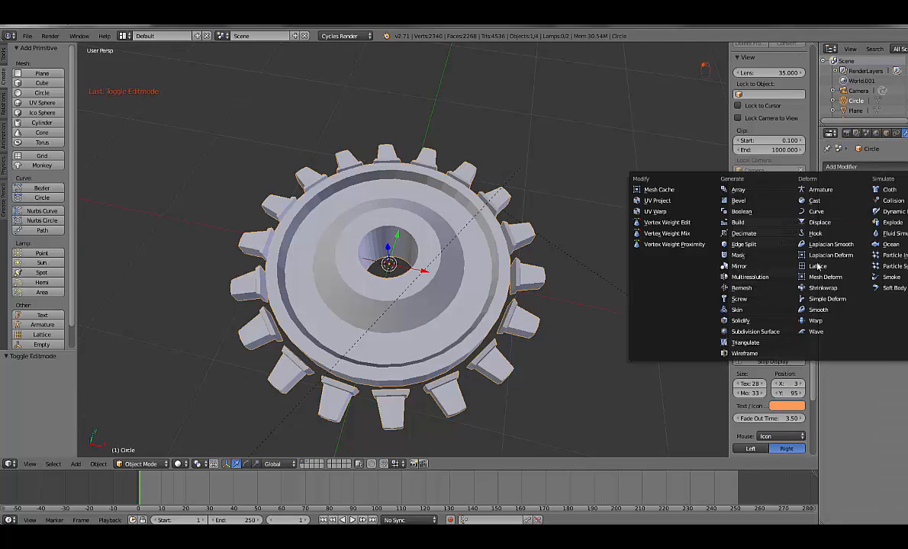
{"action": "mouse_move", "coordinate": [755, 331]}
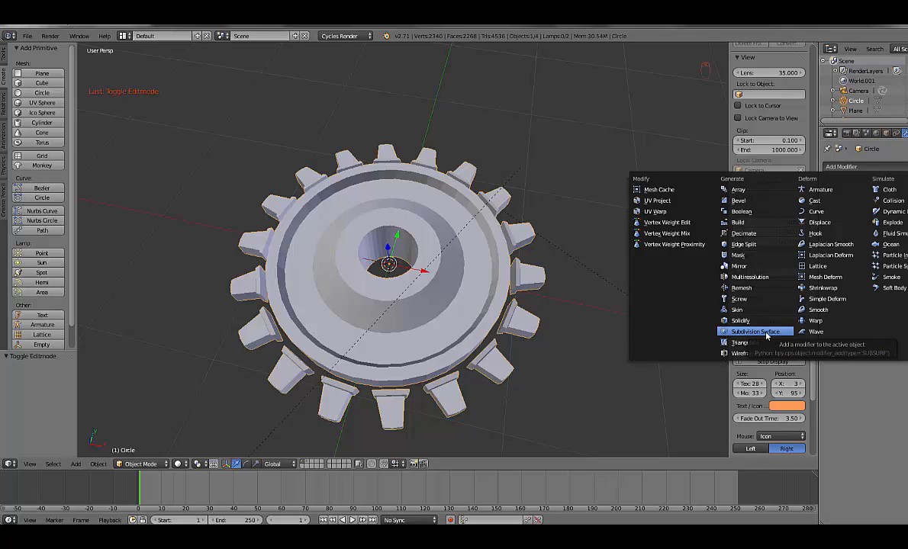
{"action": "left_click", "coordinate": [754, 331]}
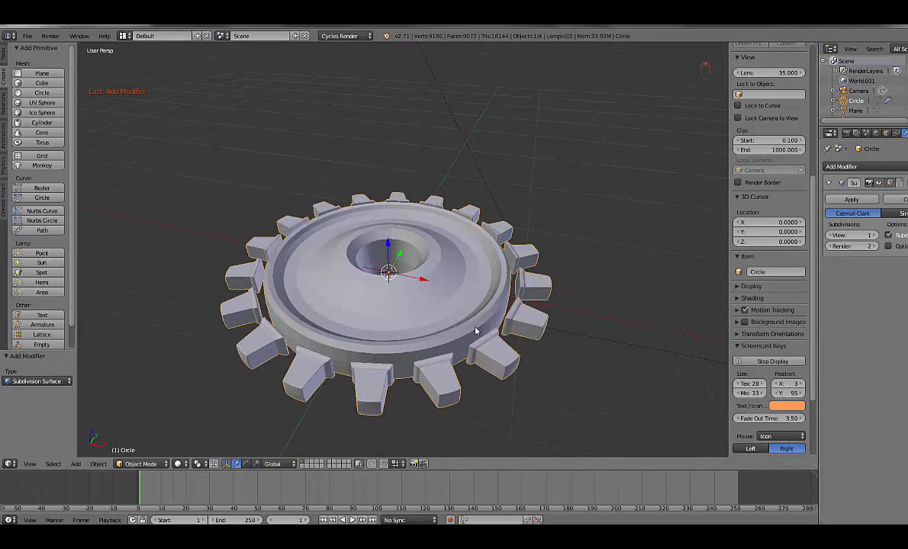
{"action": "key", "text": "Tab"}
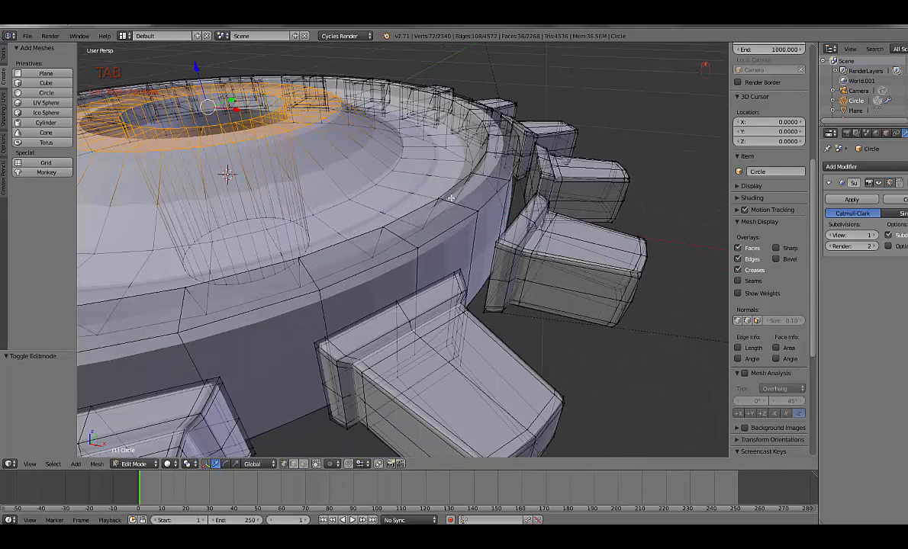
{"action": "mouse_move", "coordinate": [495, 183]}
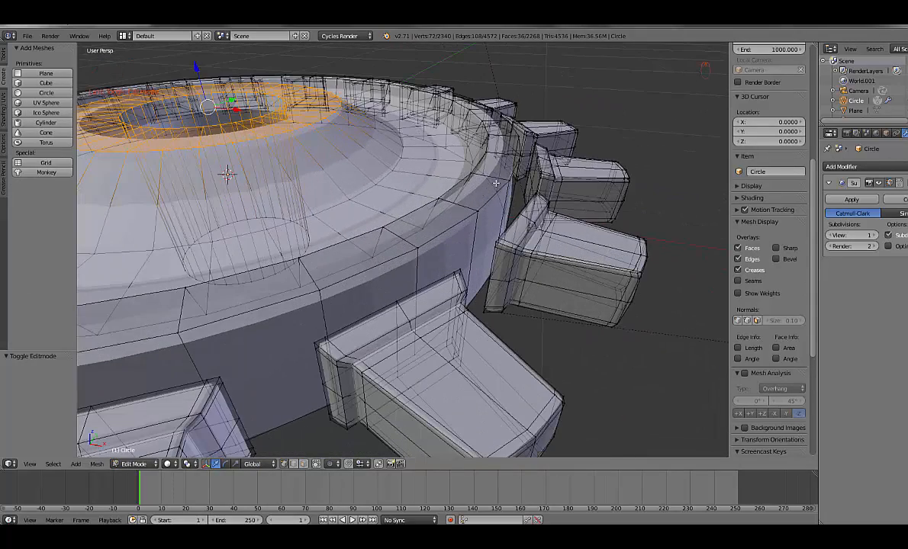
- Insert a loop cut across the gear's face and hub to tighten the subdivided shape
{"action": "key", "text": "ctrl+r"}
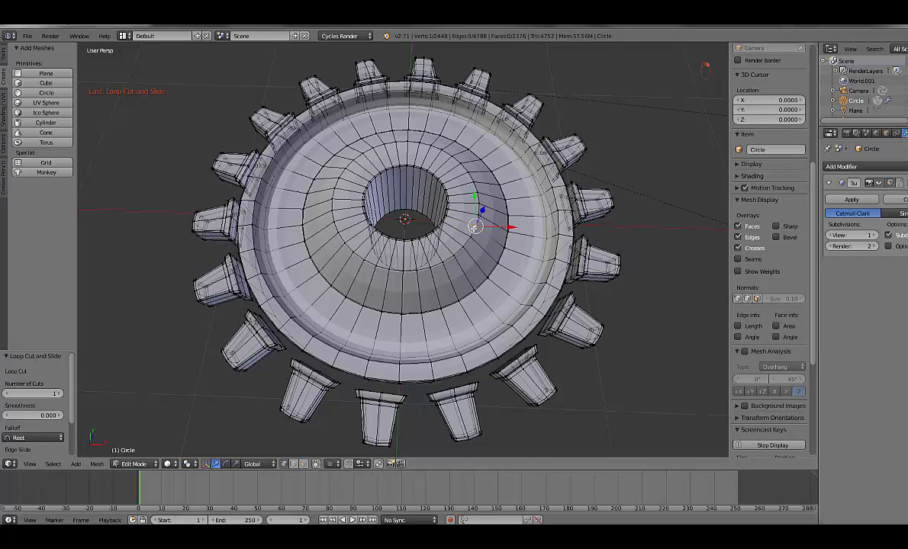
- Nudge the edge loops, raise Subdivision View to 3 and shade the gear smooth, checking it in object mode
{"action": "key", "text": "ctrl+l"}
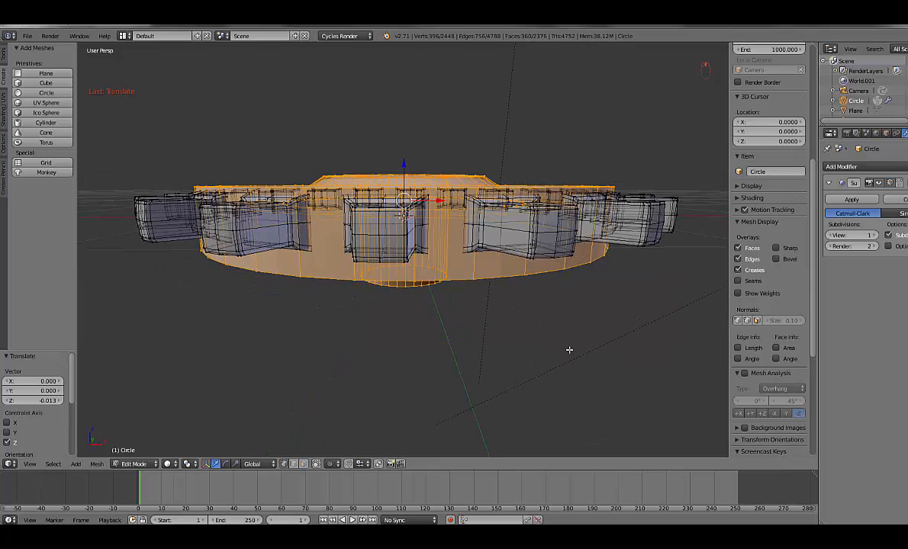
{"action": "key", "text": "Tab"}
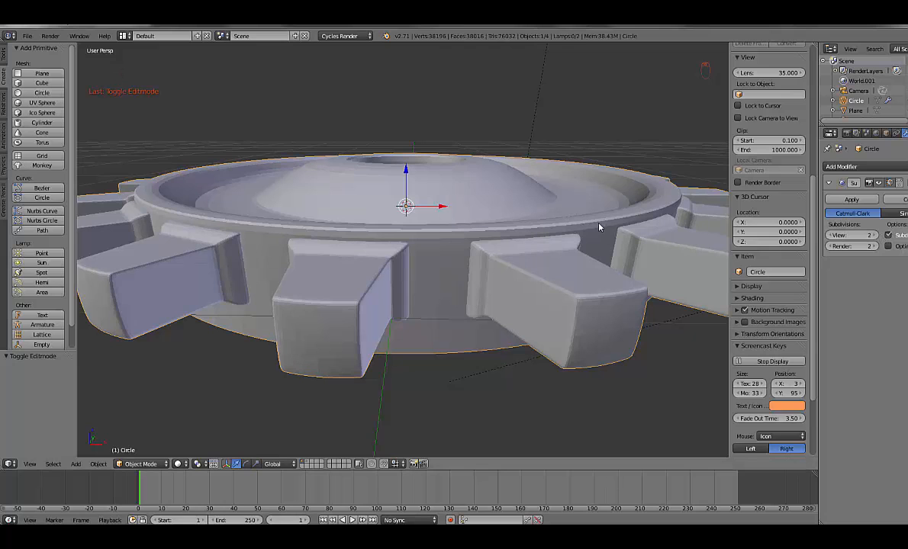
{"action": "key", "text": "Tab"}
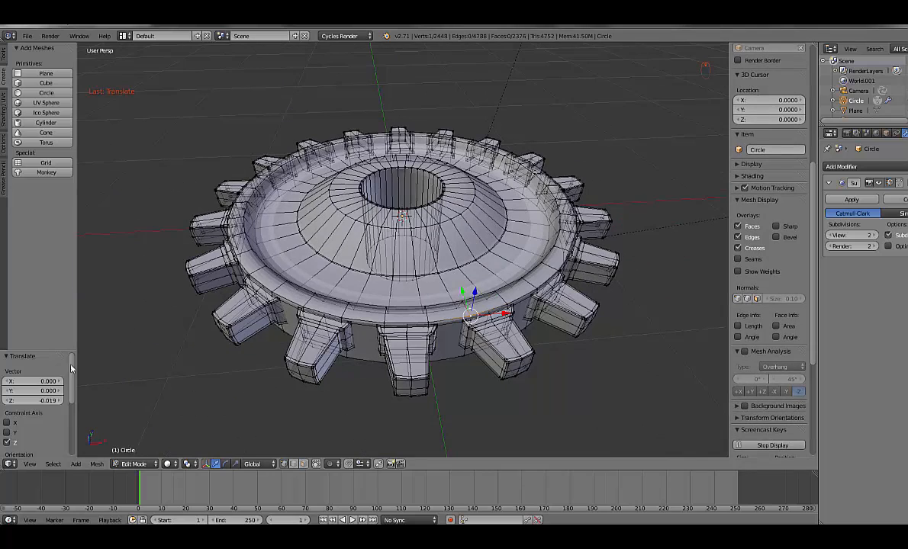
{"action": "key", "text": "Tab"}
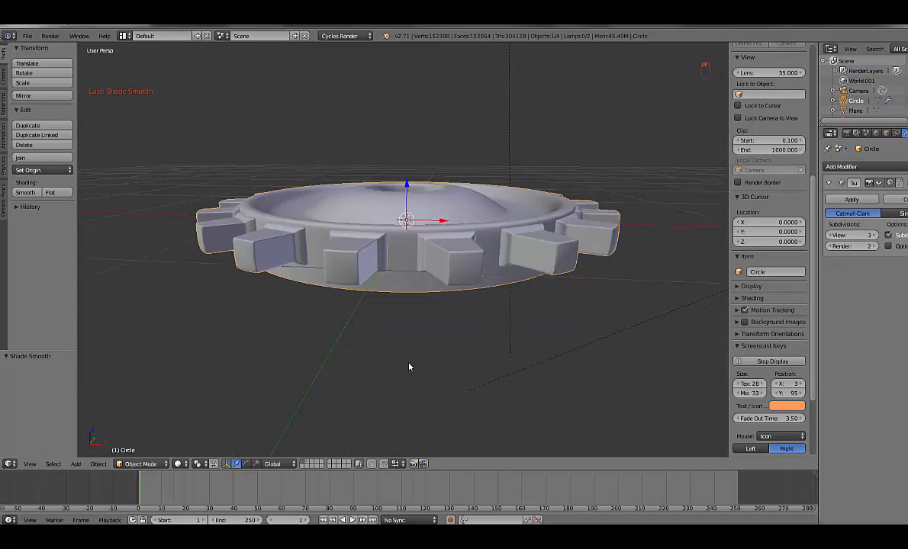
{"action": "key", "text": "Tab"}
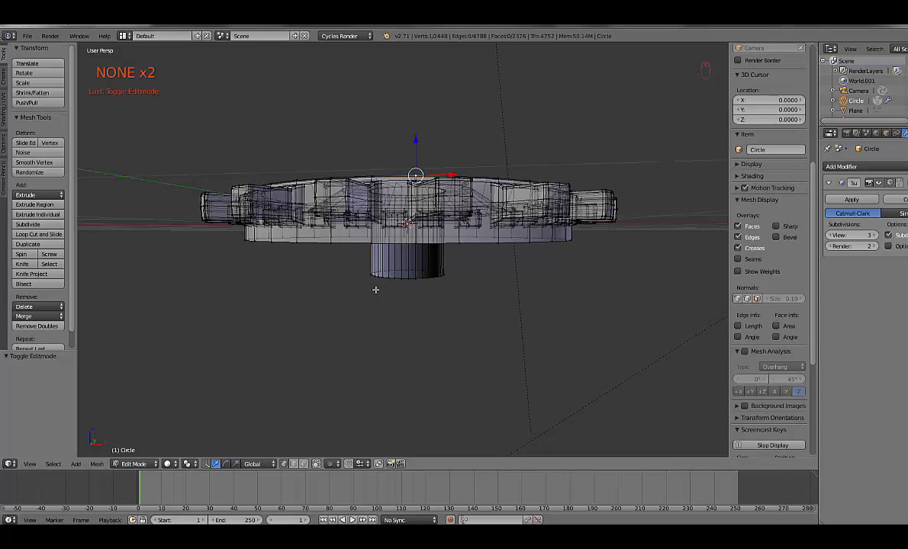
{"action": "mouse_move", "coordinate": [351, 311]}
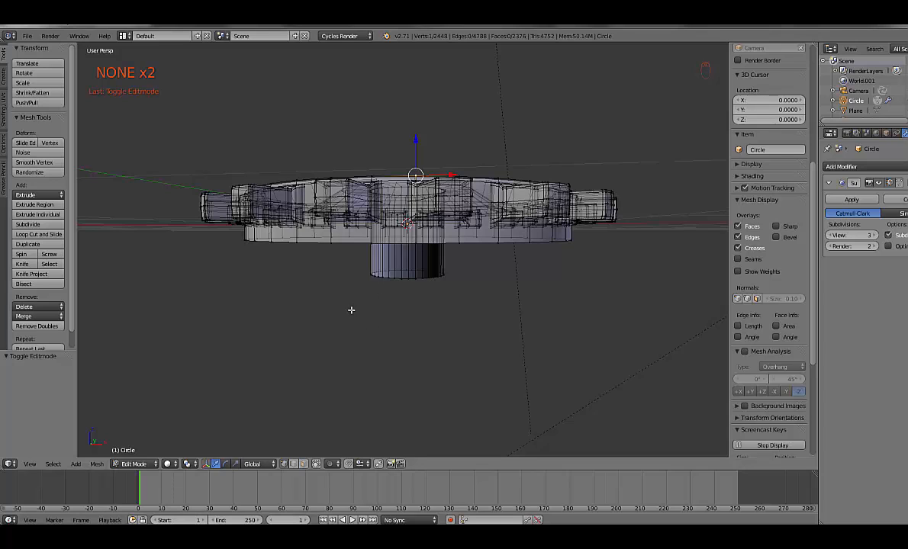
{"action": "mouse_move", "coordinate": [331, 340]}
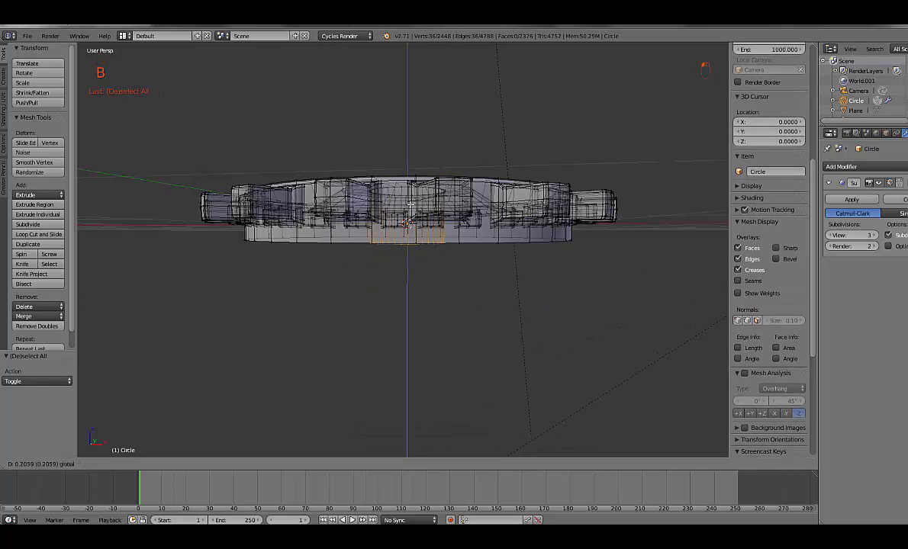
- Select the gear's bottom rim, extrude it inward and add a loop cut near its lower edge
{"action": "left_click_drag", "start_coordinate": [412, 213], "coordinate": [408, 234]}
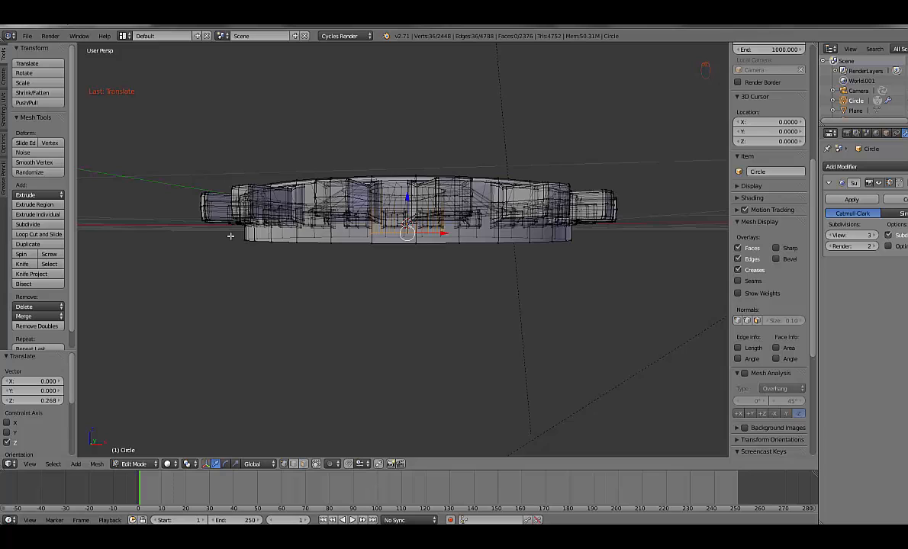
{"action": "key", "text": "Tab"}
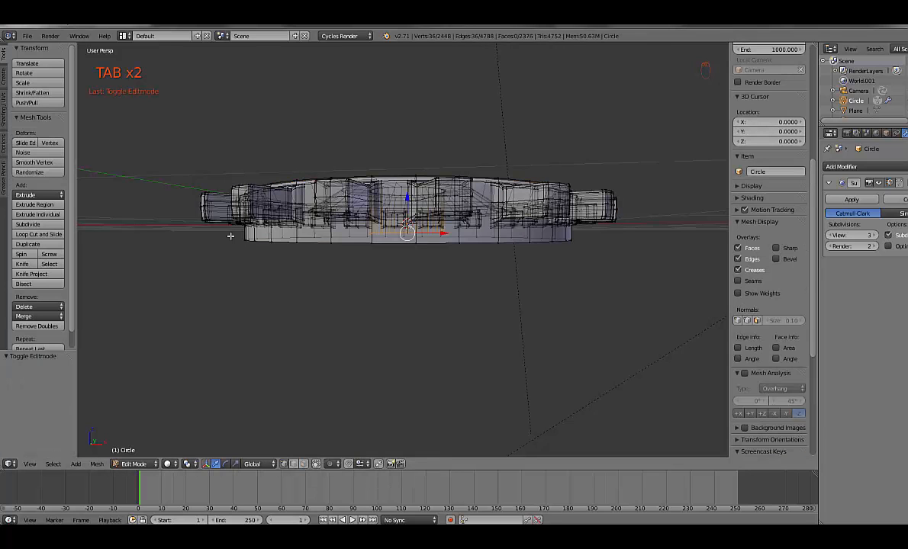
{"action": "key", "text": "a"}
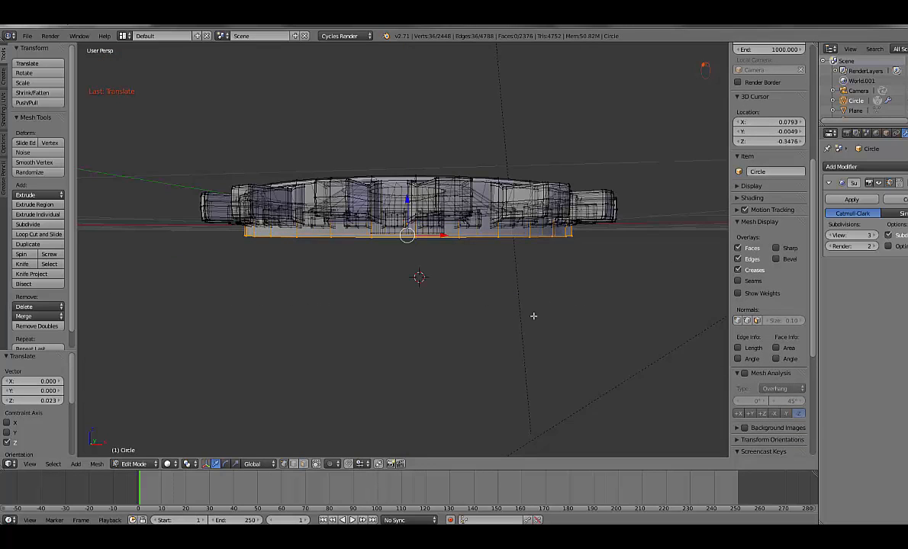
{"action": "key", "text": "e"}
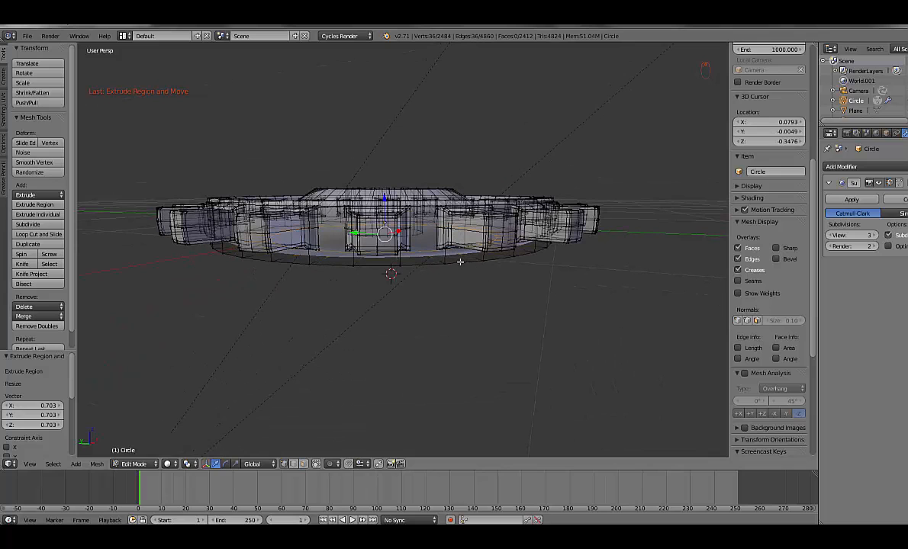
{"action": "key", "text": "ctrl+r"}
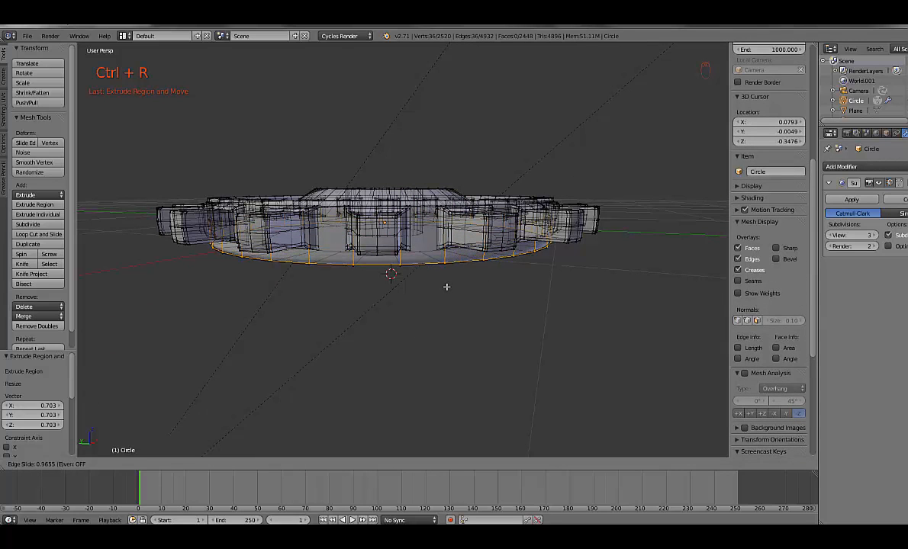
{"action": "key", "text": "Tab"}
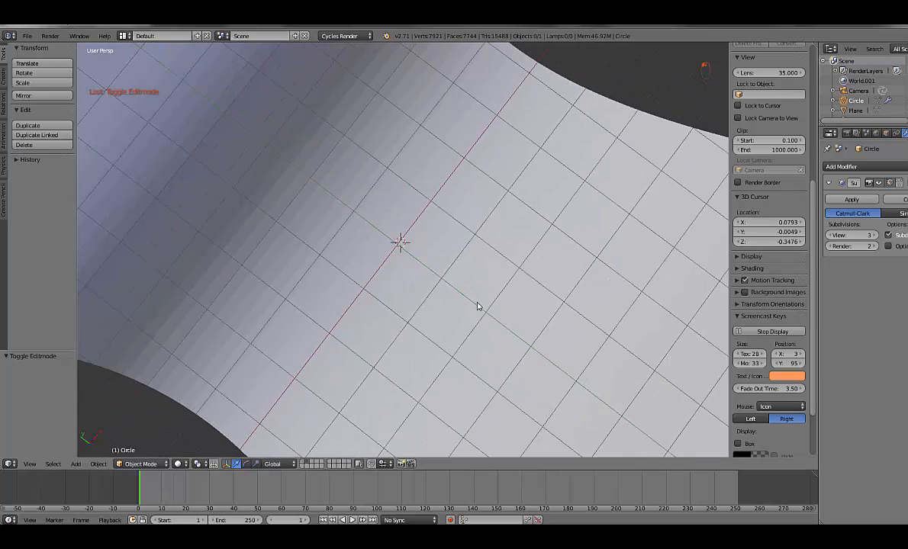
- Move the backdrop plane to the gear's layer with M and give the backdrop smooth shading
{"action": "key", "text": "m"}
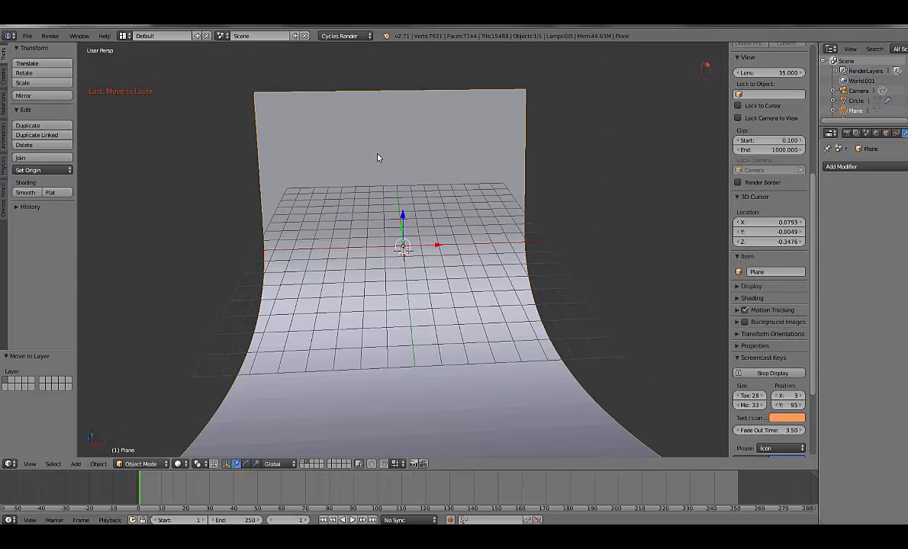
{"action": "key", "text": "Tab"}
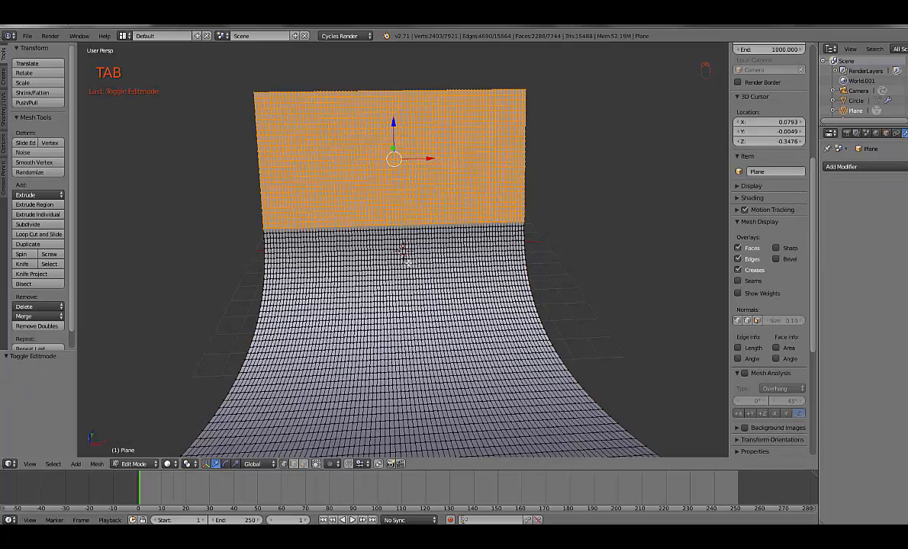
{"action": "key", "text": "Tab"}
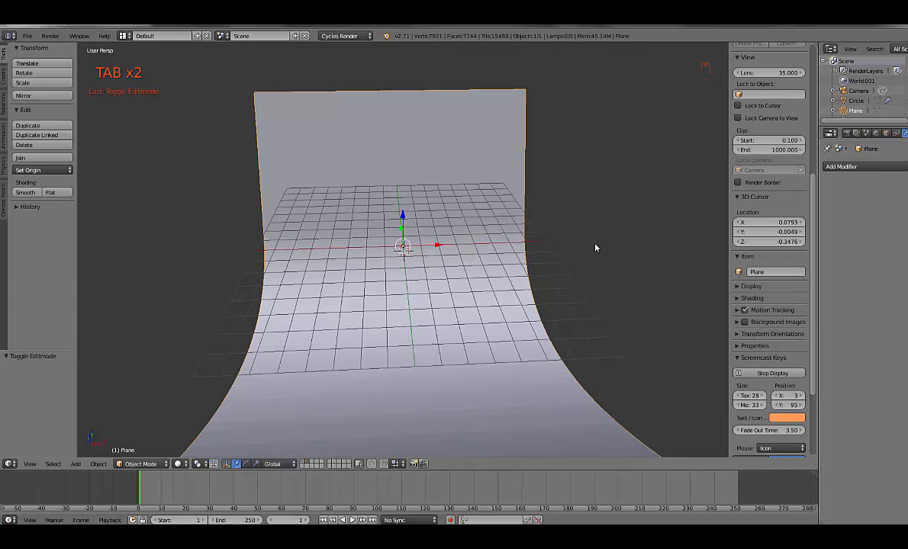
{"action": "key", "text": "m"}
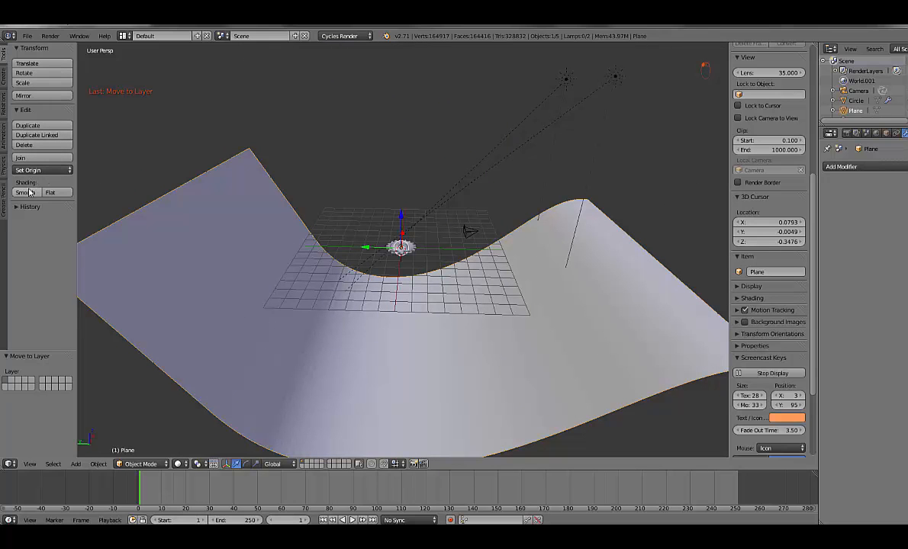
{"action": "left_click", "coordinate": [25, 193]}
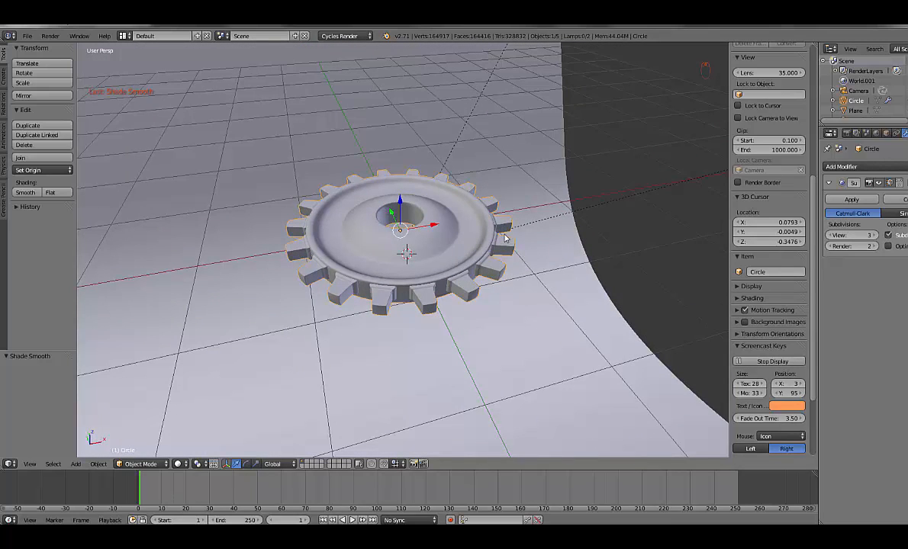
{"action": "mouse_move", "coordinate": [506, 237]}
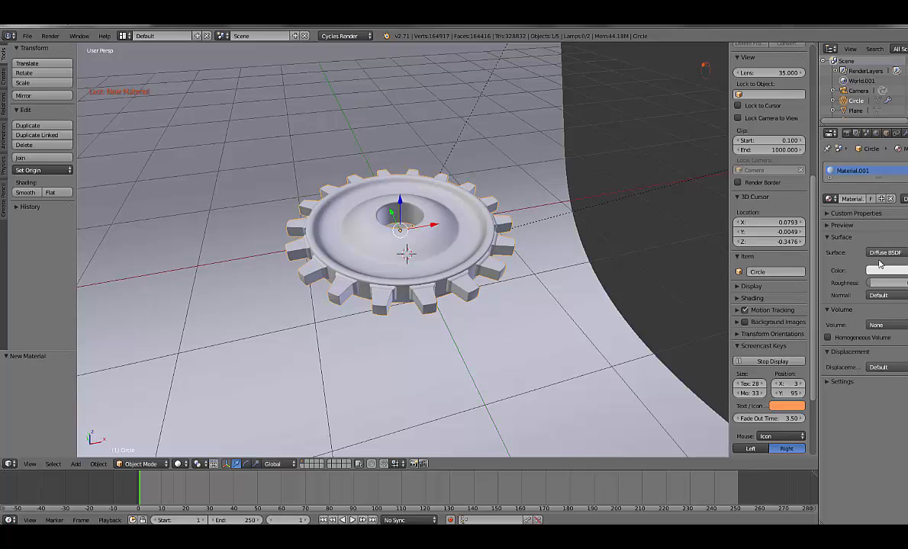
- Set the gear material's surface to a Mix Shader with Glossy BSDF inputs
{"action": "left_click", "coordinate": [884, 252]}
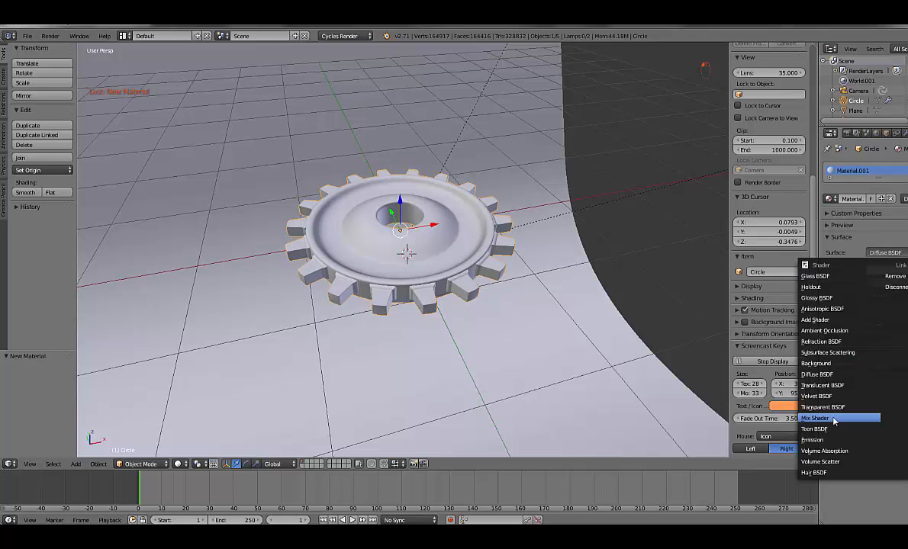
{"action": "left_click", "coordinate": [814, 418]}
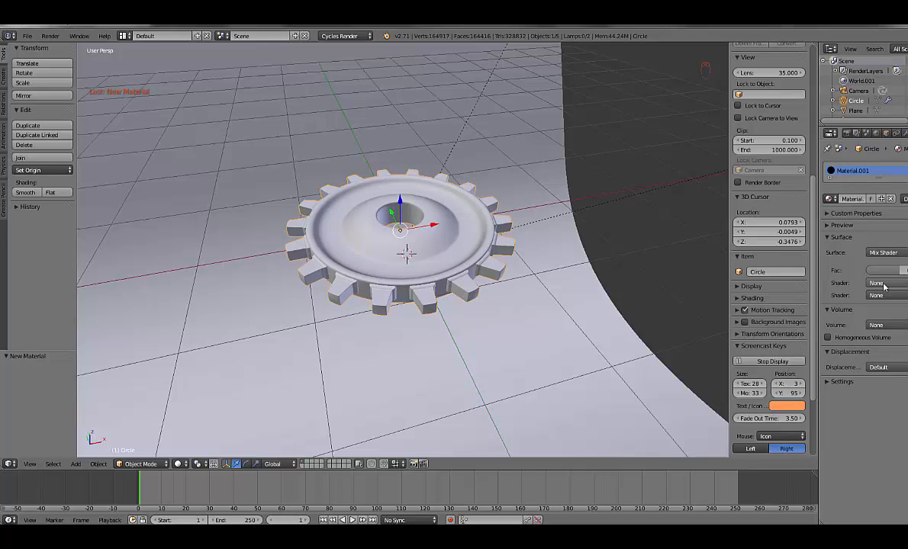
{"action": "left_click", "coordinate": [881, 283]}
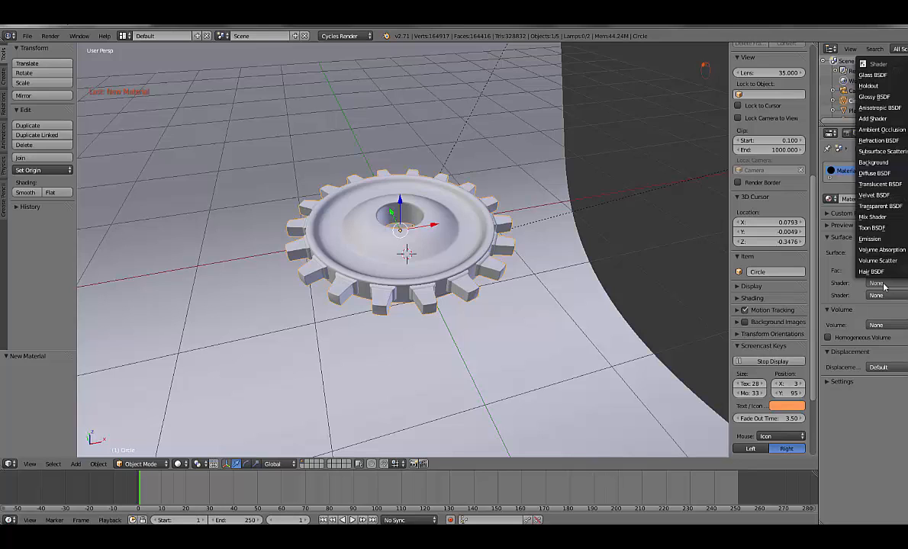
{"action": "mouse_move", "coordinate": [881, 96]}
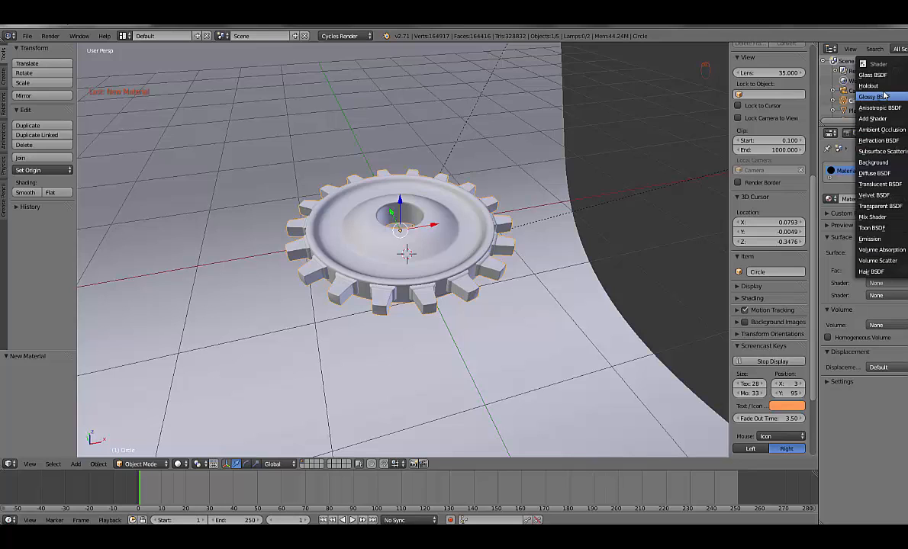
{"action": "left_click", "coordinate": [876, 97]}
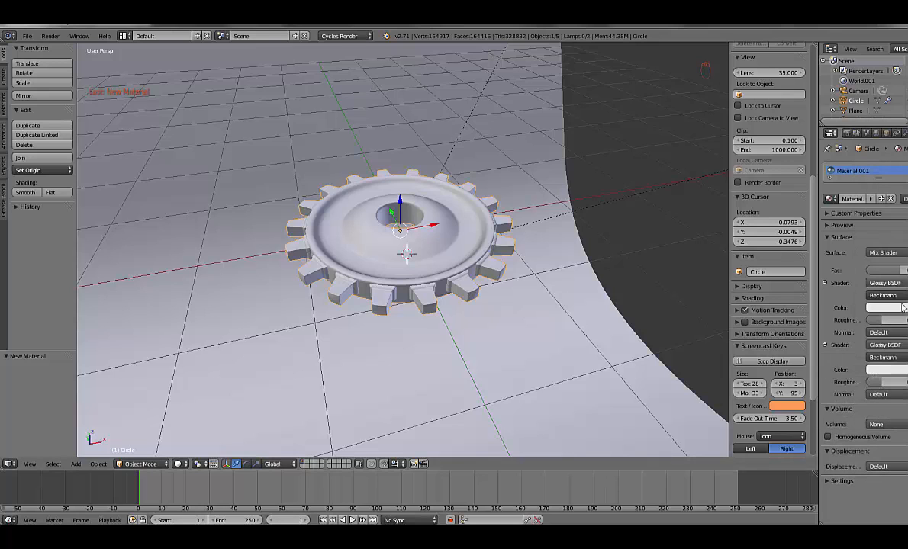
- Adjust the glossy shader's colour and preview the gear as shiny metal in Rendered shading
{"action": "left_click", "coordinate": [885, 307]}
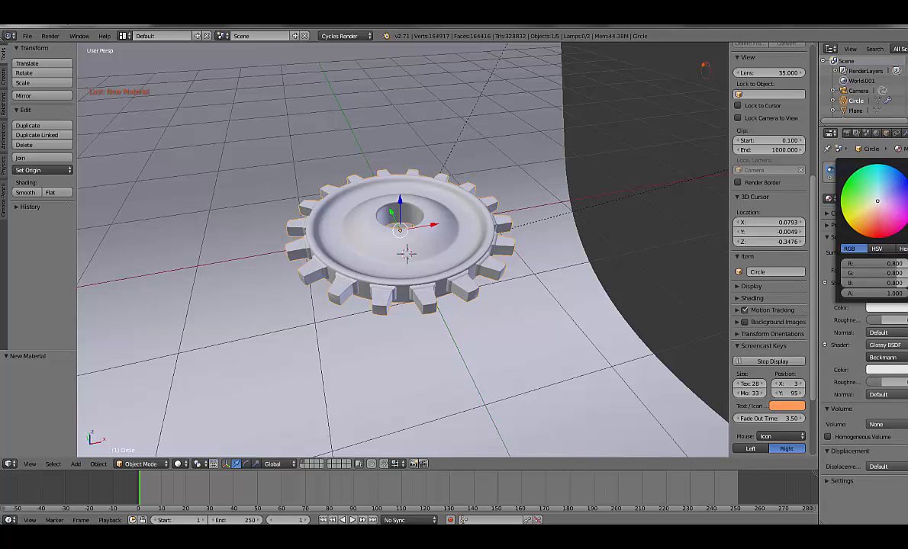
{"action": "left_click", "coordinate": [885, 321]}
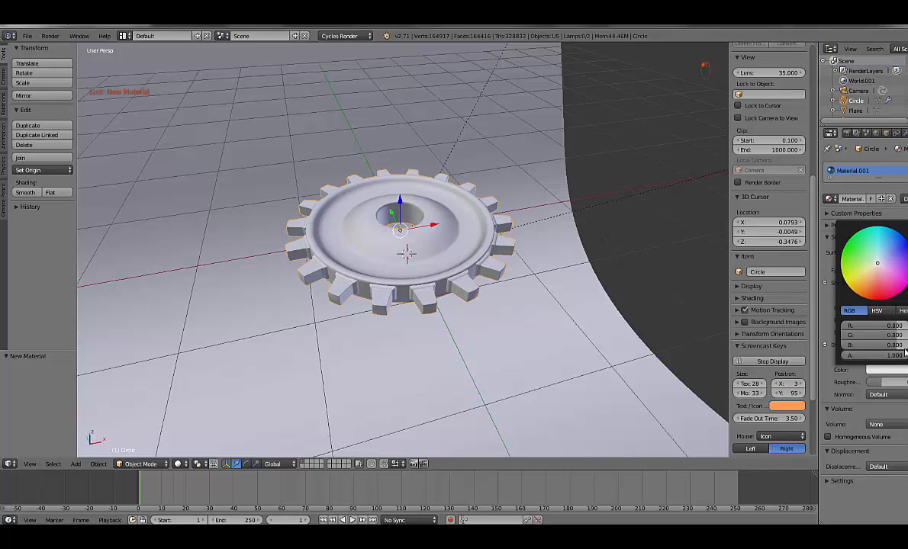
{"action": "mouse_move", "coordinate": [876, 271]}
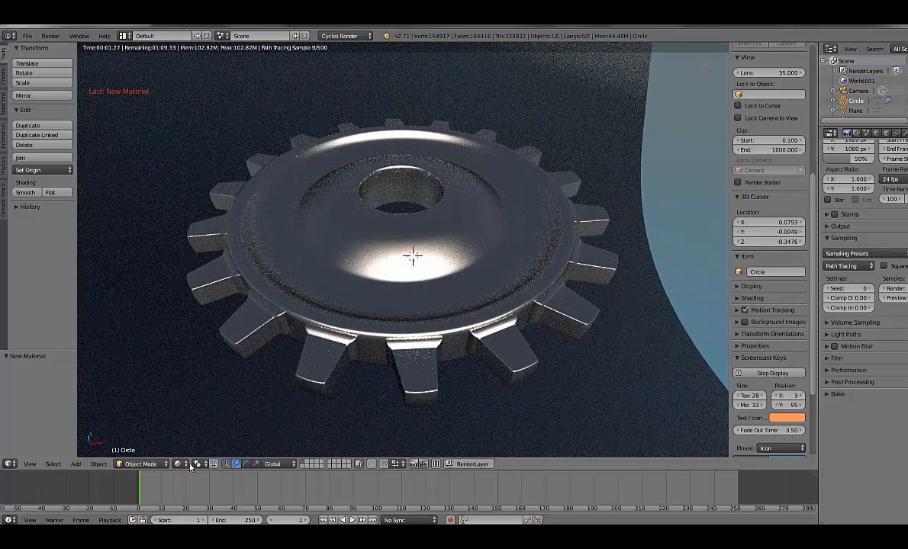
{"action": "left_click", "coordinate": [178, 464]}
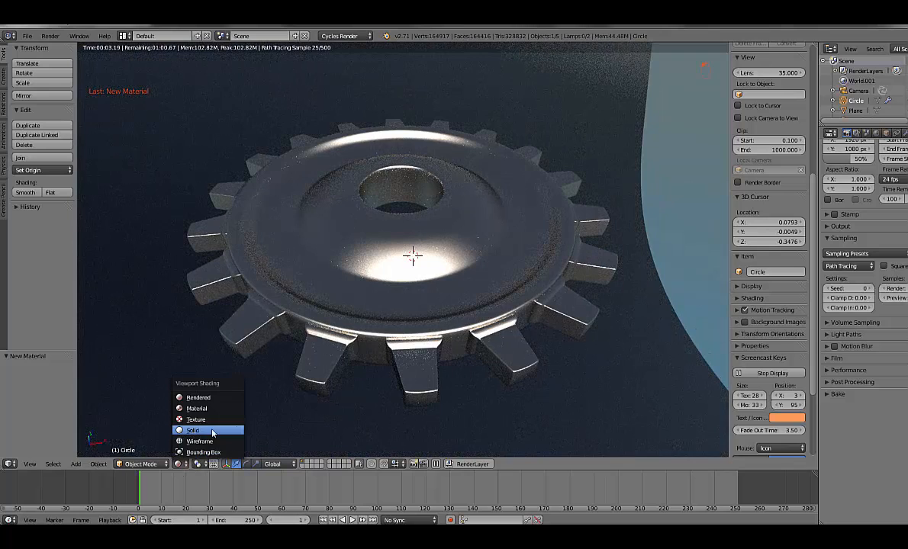
{"action": "key", "text": "Tab"}
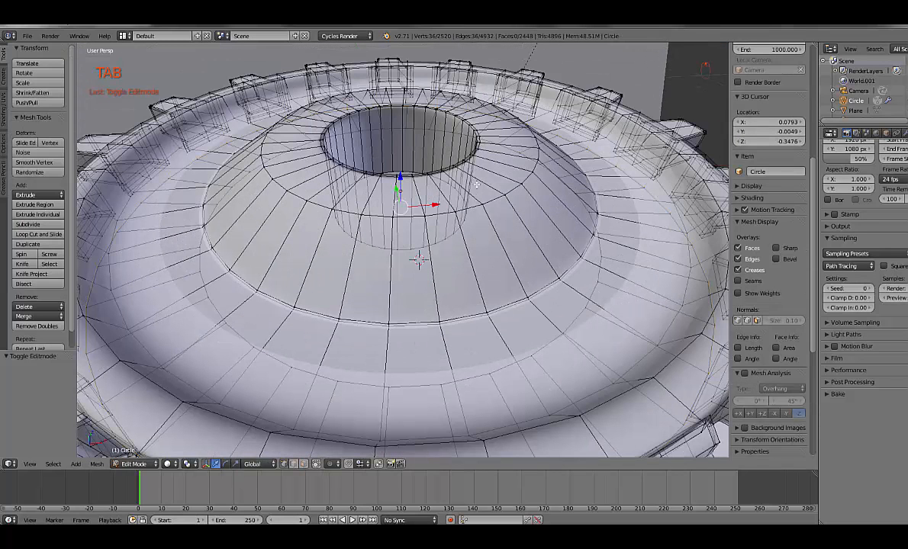
- Loop cut a ring around the hub's central hole and extrude it up into a raised lip
{"action": "key", "text": "ctrl+r"}
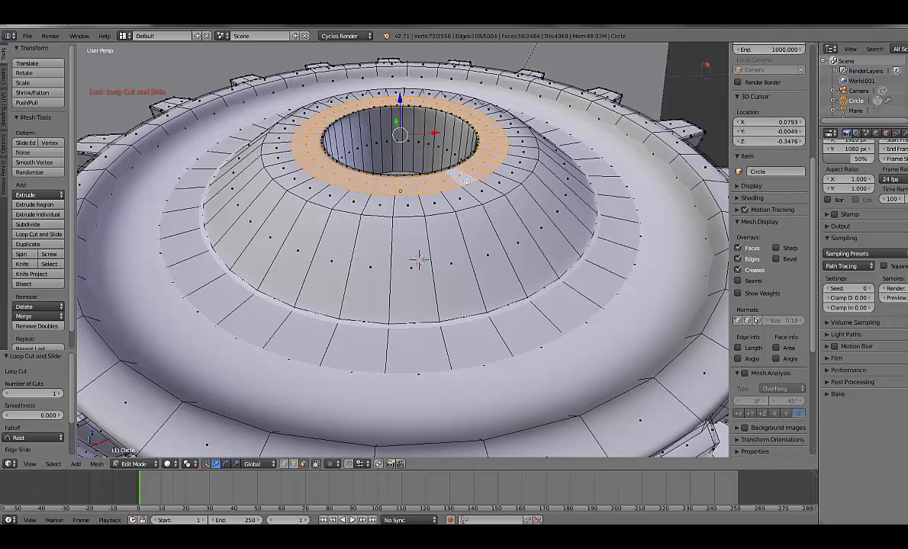
{"action": "key", "text": "e"}
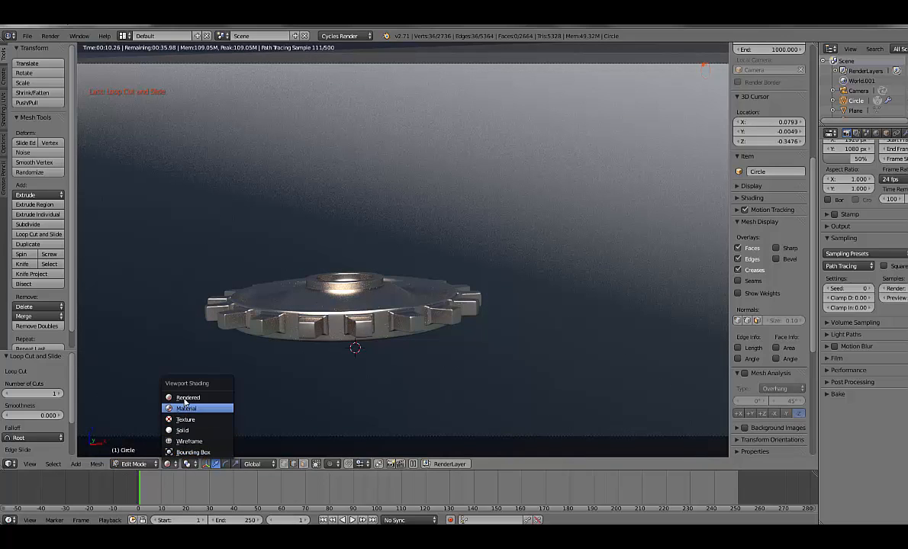
- Leave Rendered shading and rotate the gear about Z so its face tilts toward the camera
{"action": "left_click", "coordinate": [182, 430]}
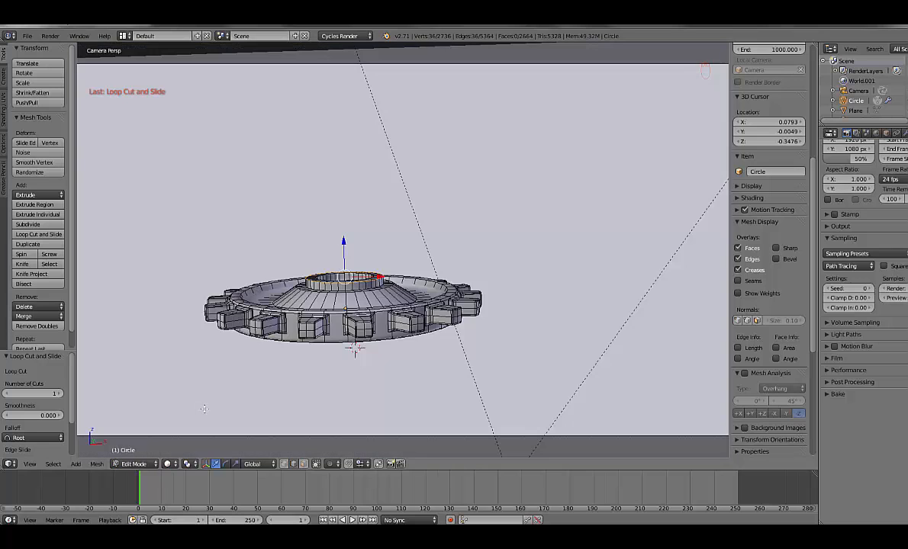
{"action": "key", "text": "Tab"}
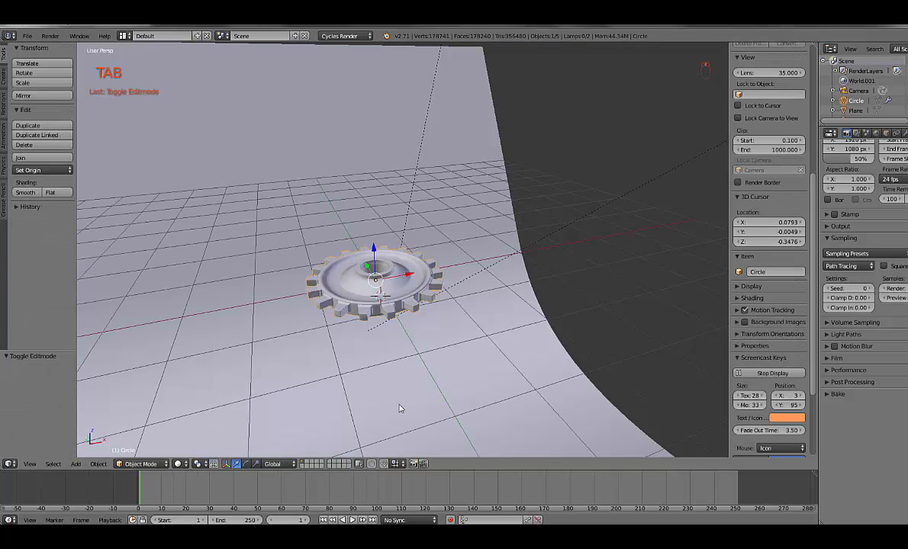
{"action": "left_click_drag", "start_coordinate": [400, 408], "coordinate": [542, 372]}
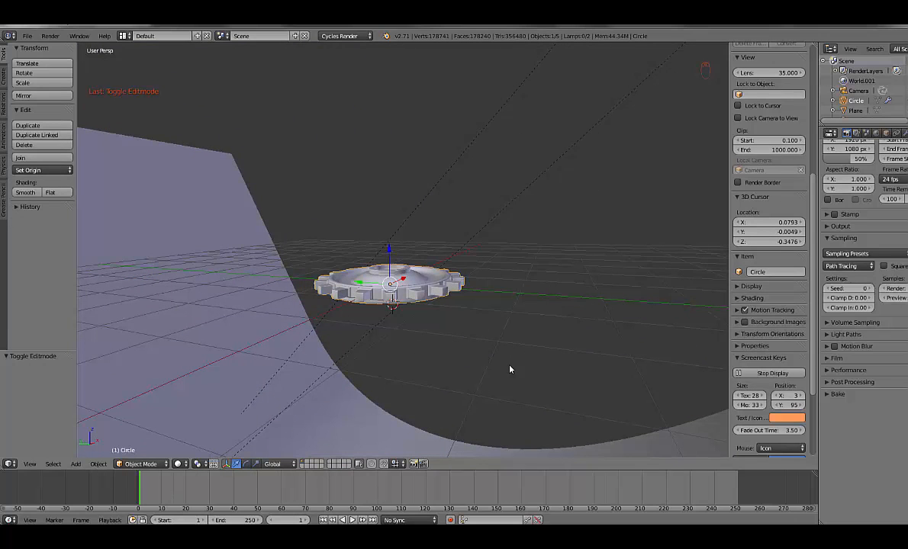
{"action": "key", "text": "r"}
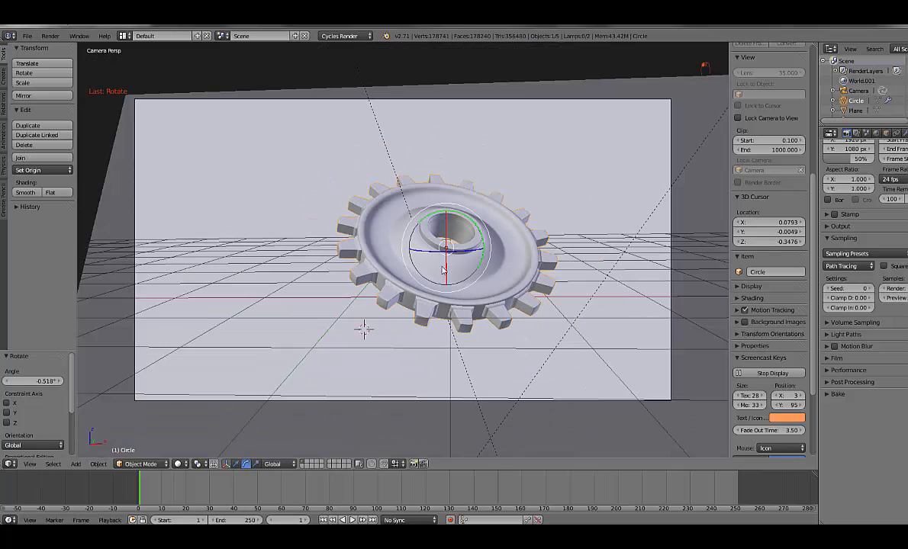
{"action": "left_click_drag", "start_coordinate": [443, 271], "coordinate": [462, 343]}
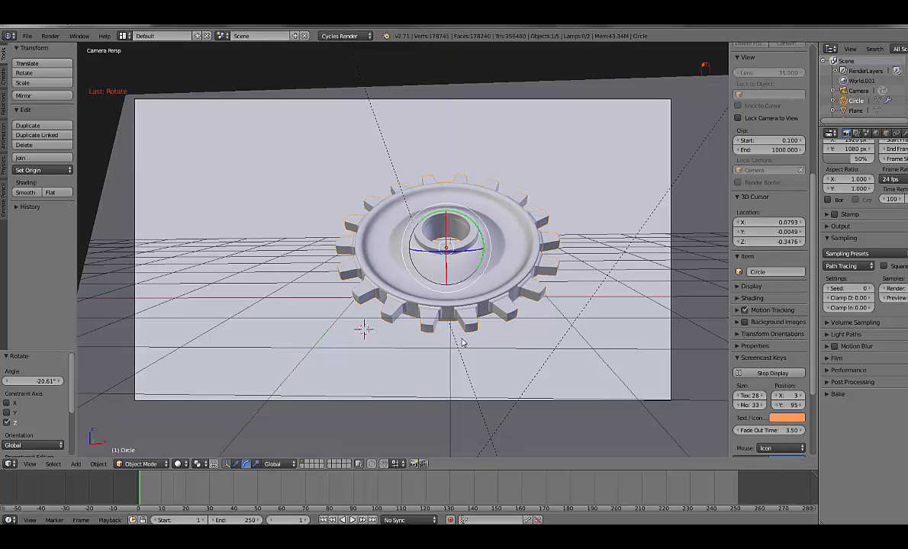